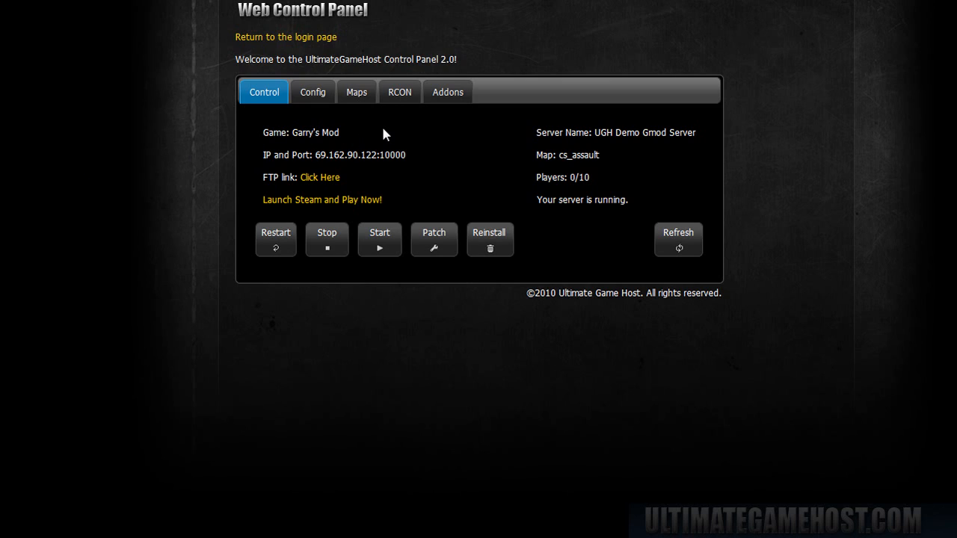
mouse_move(323, 157)
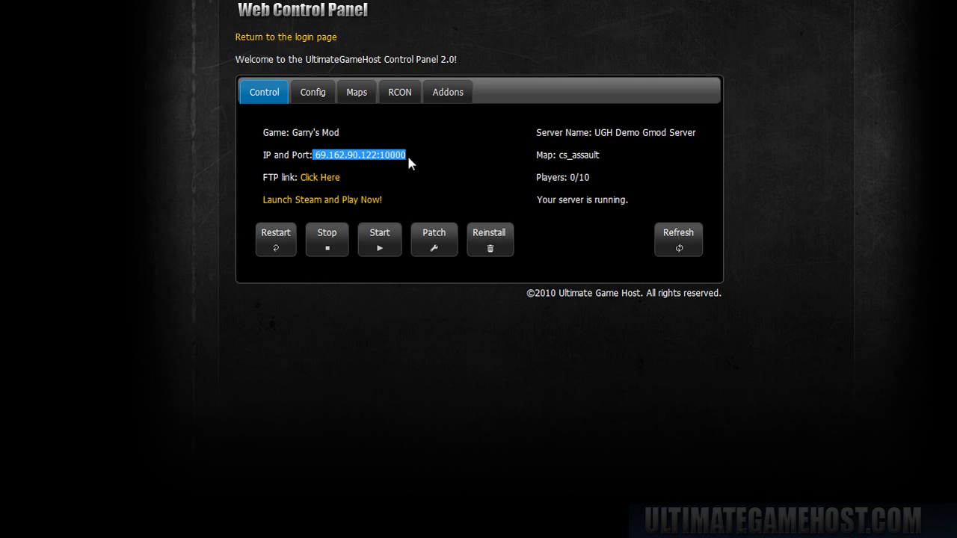
mouse_move(320, 176)
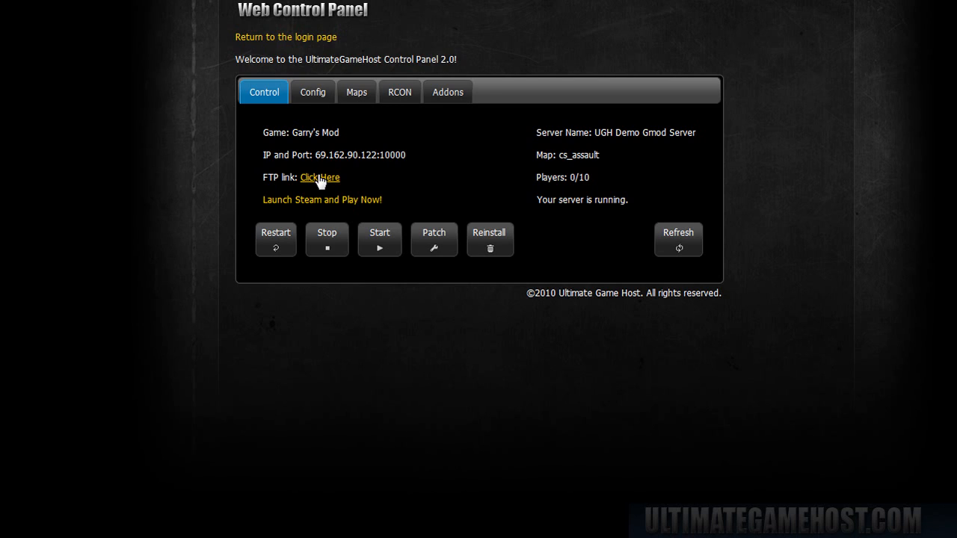
mouse_move(366, 201)
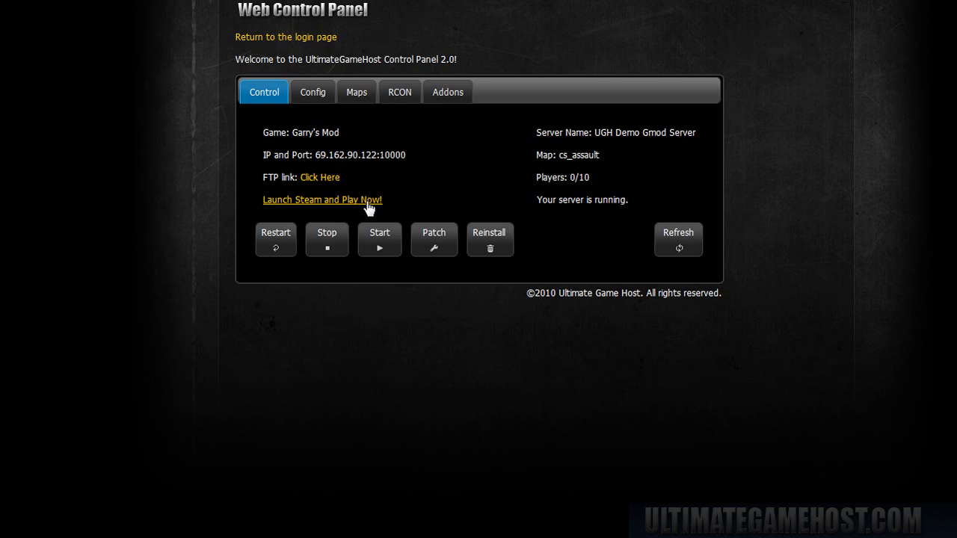
mouse_move(535, 140)
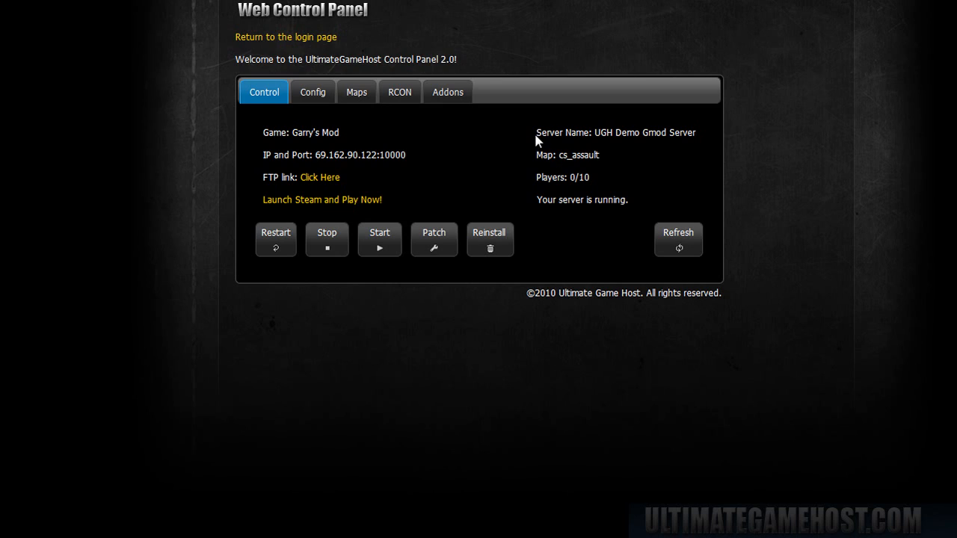
mouse_move(620, 153)
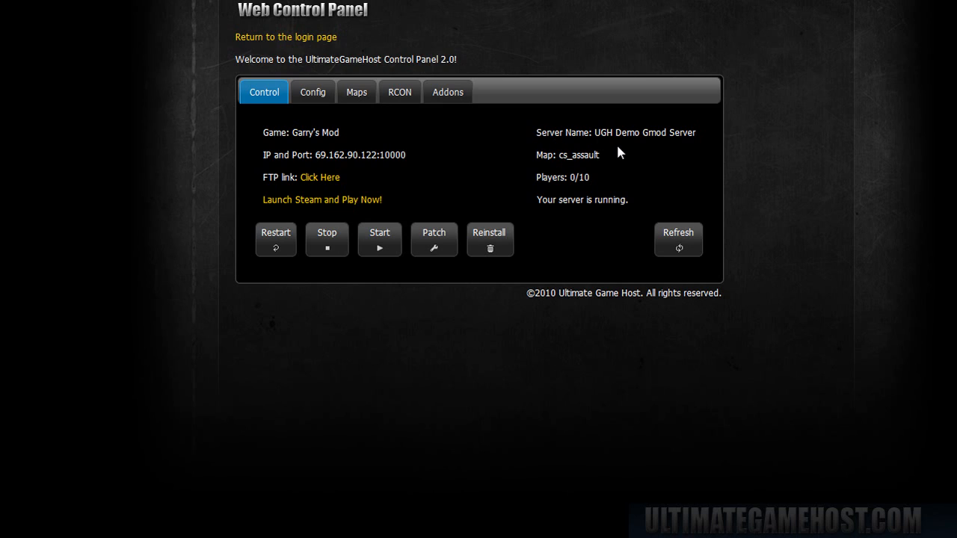
Step: Refresh the server details so the map reads gm_construct
click(677, 239)
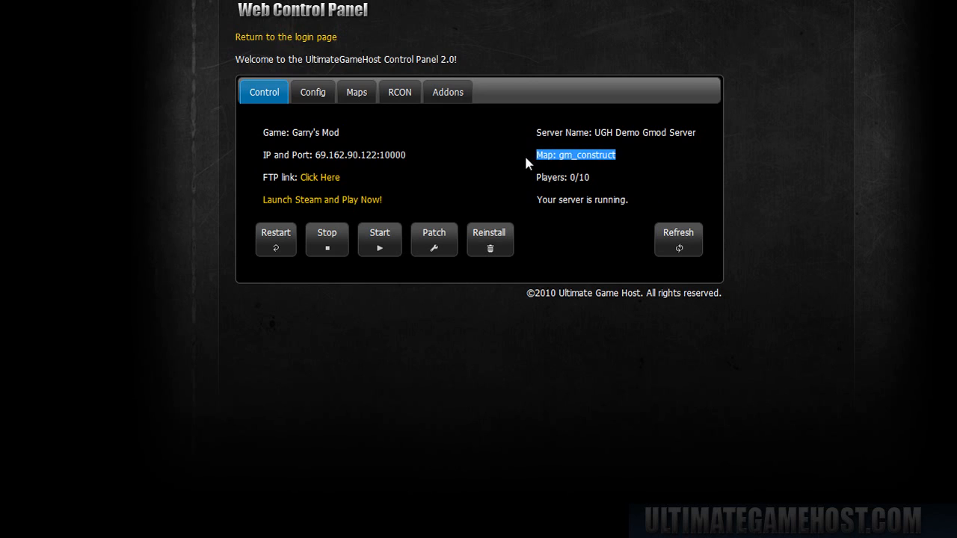
mouse_move(625, 176)
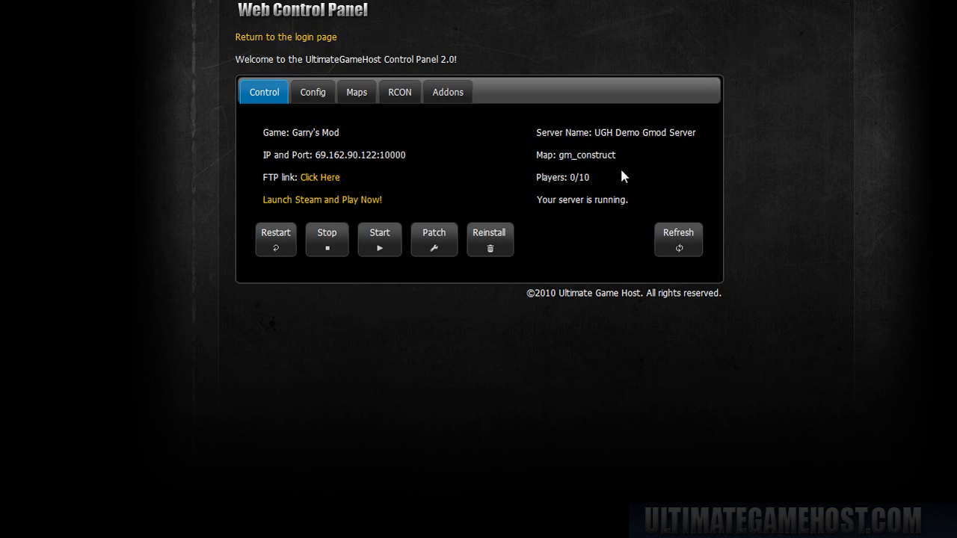
mouse_move(591, 194)
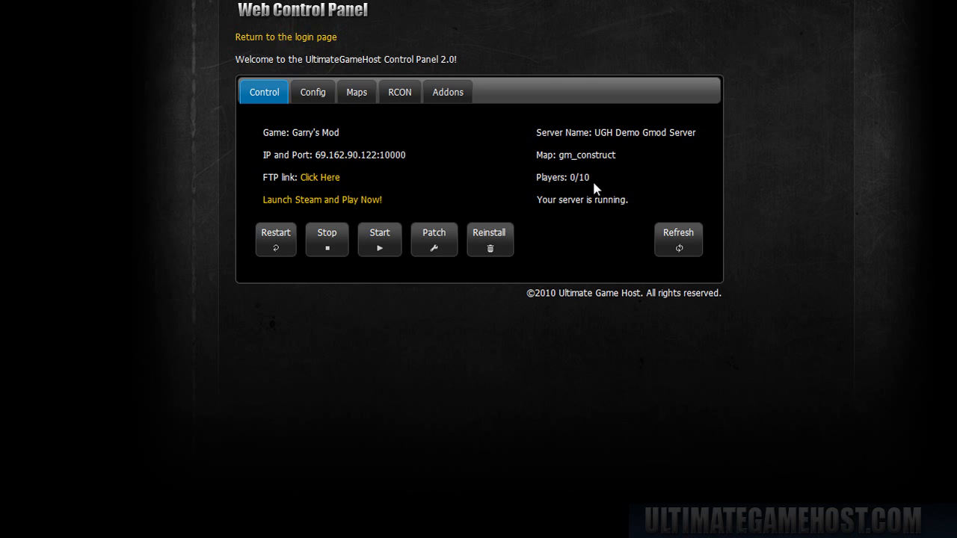
mouse_move(595, 197)
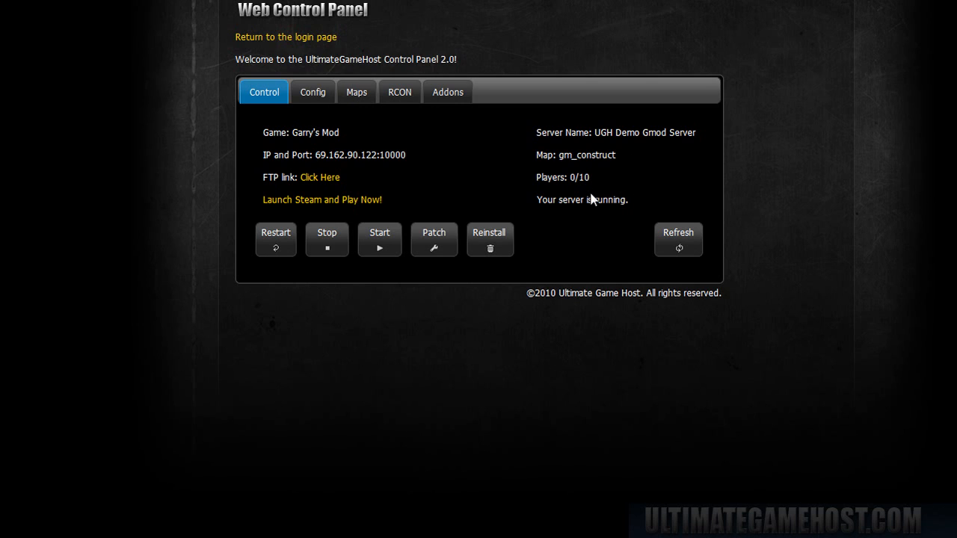
mouse_move(595, 200)
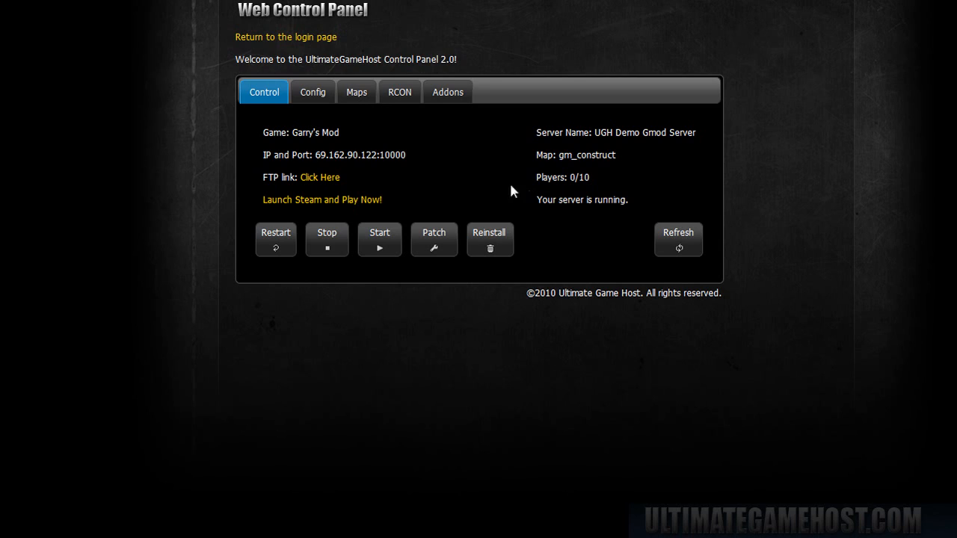
mouse_move(420, 158)
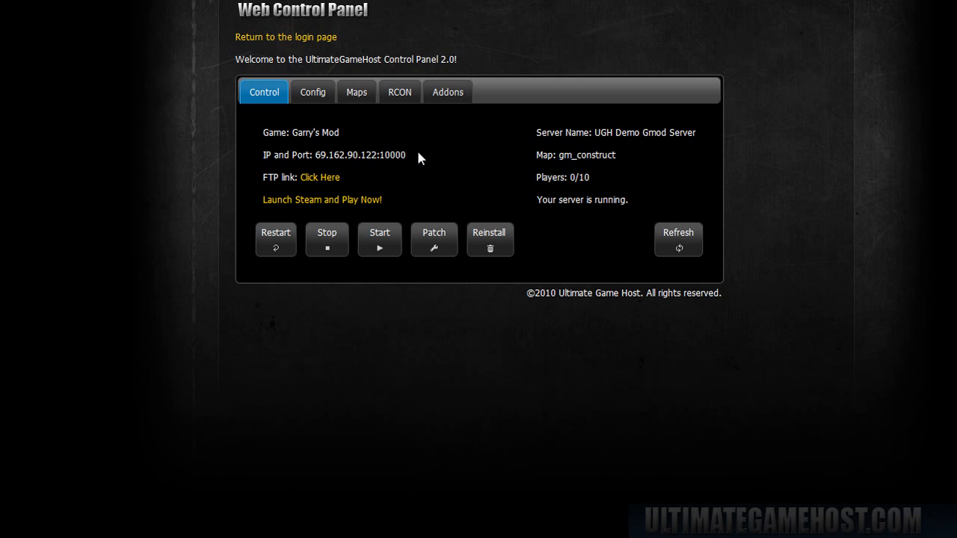
Step: Stop the Garry's Mod server and confirm the shutdown
click(326, 239)
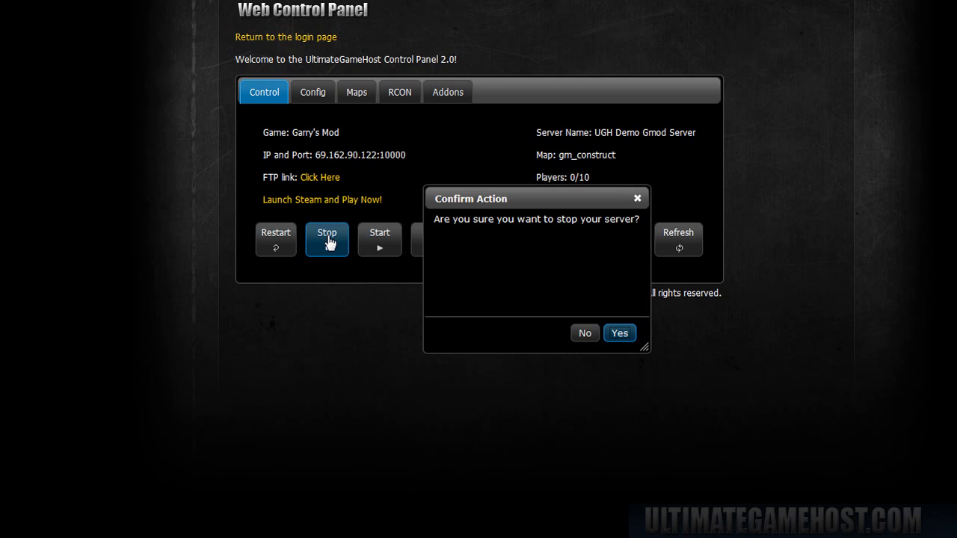
click(619, 331)
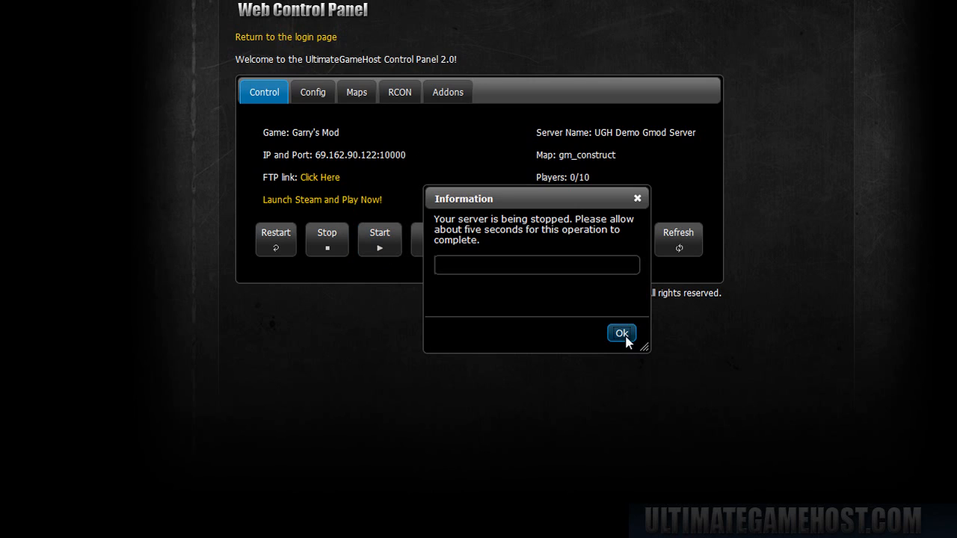
mouse_move(520, 329)
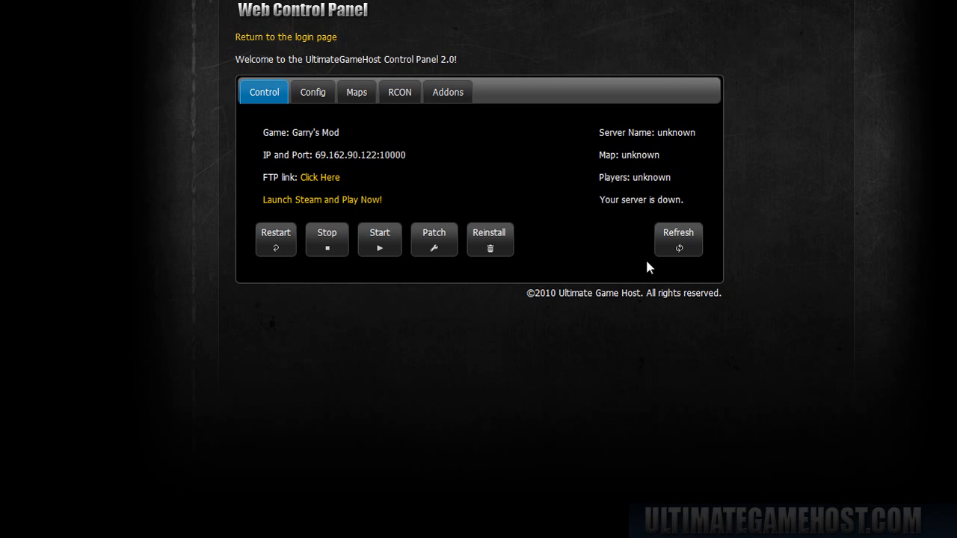
mouse_move(380, 239)
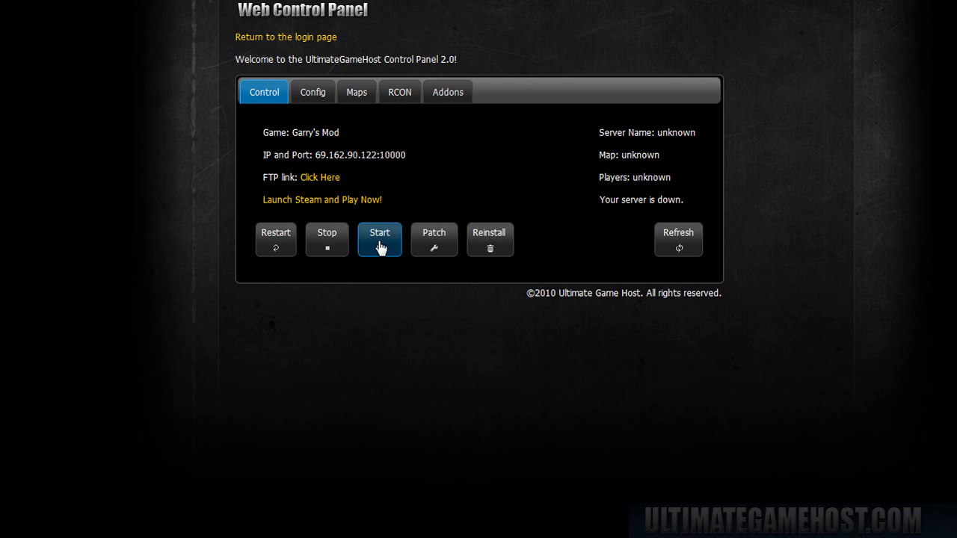
Step: Start the server, confirm, and refresh to show it running on gm_construct with 0/10 players
click(380, 239)
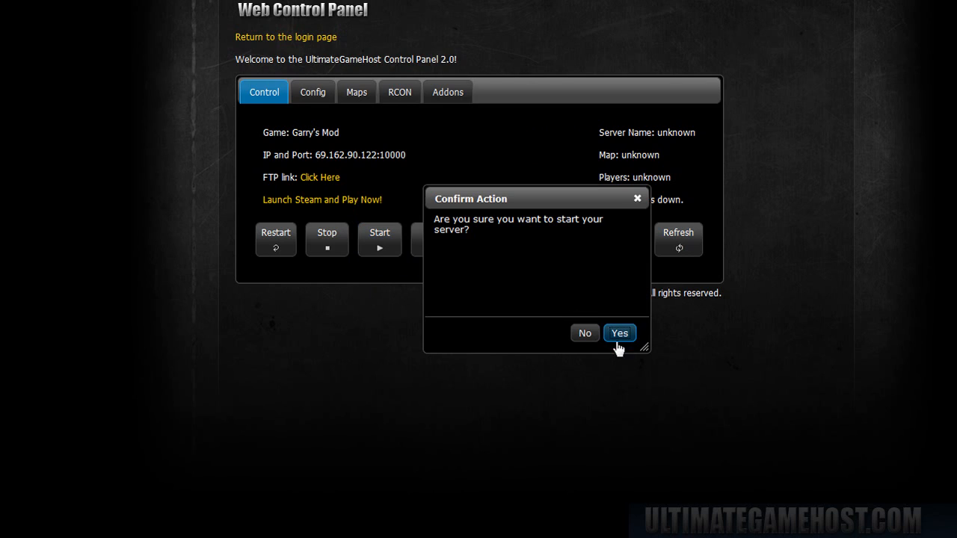
click(618, 332)
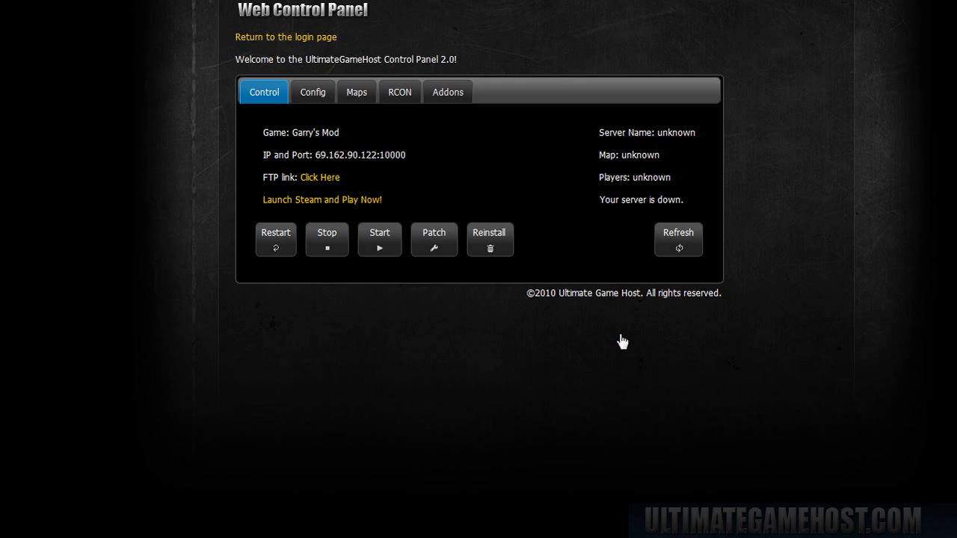
click(380, 239)
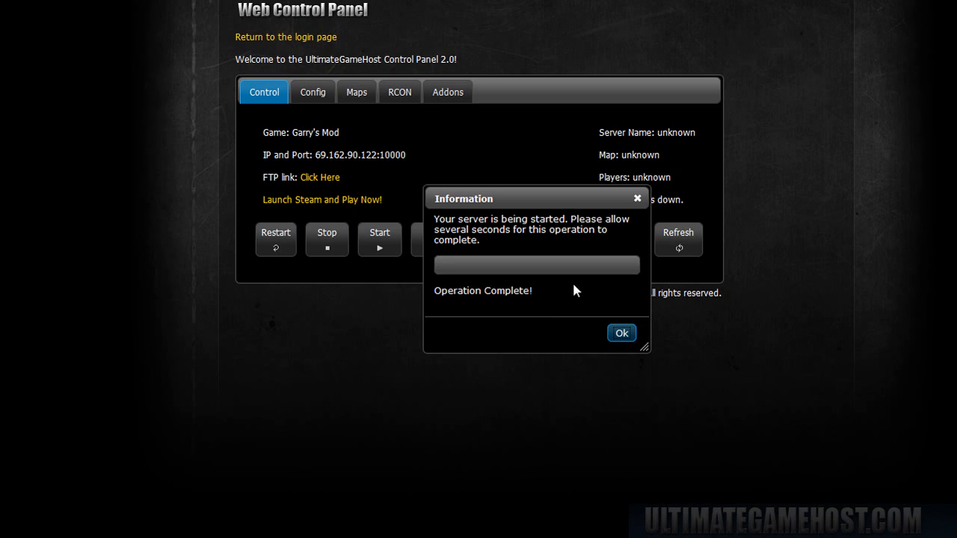
click(622, 332)
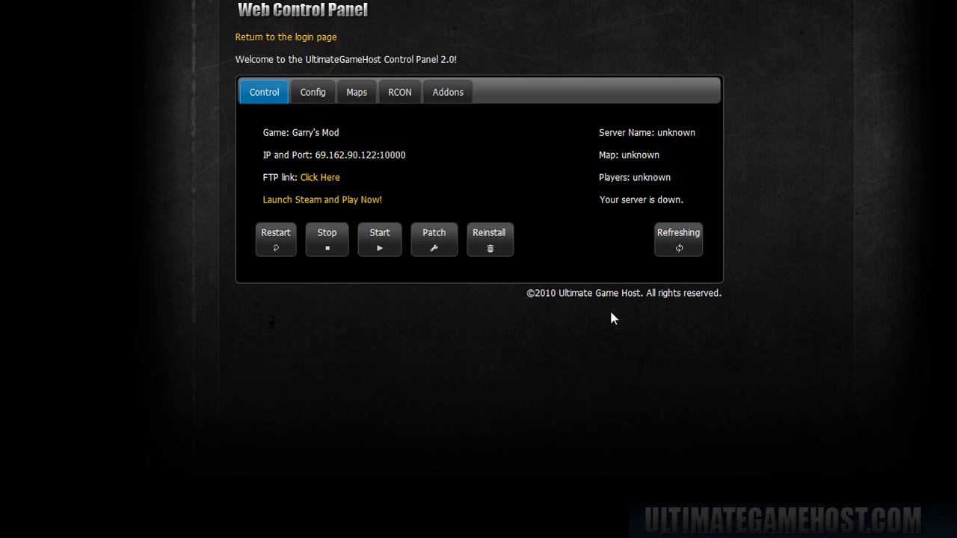
click(677, 239)
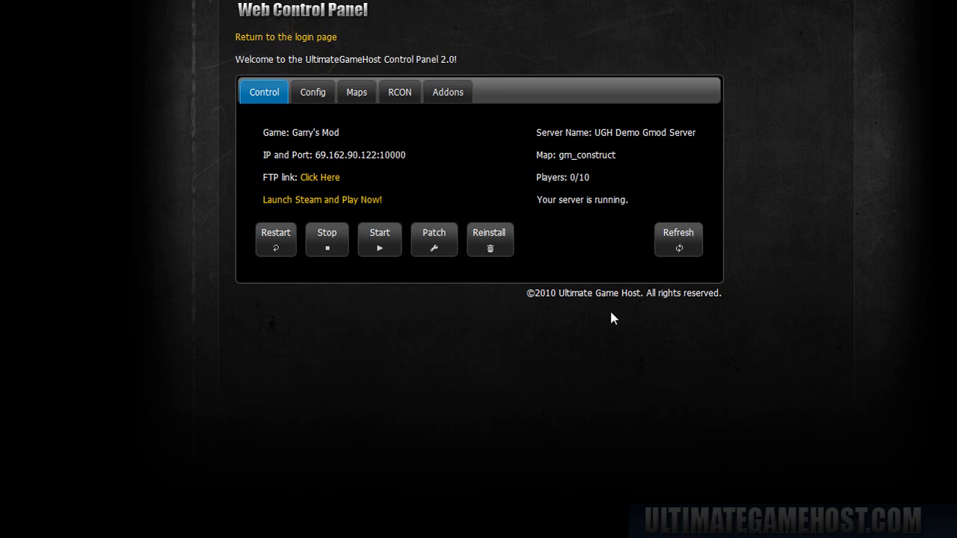
mouse_move(275, 239)
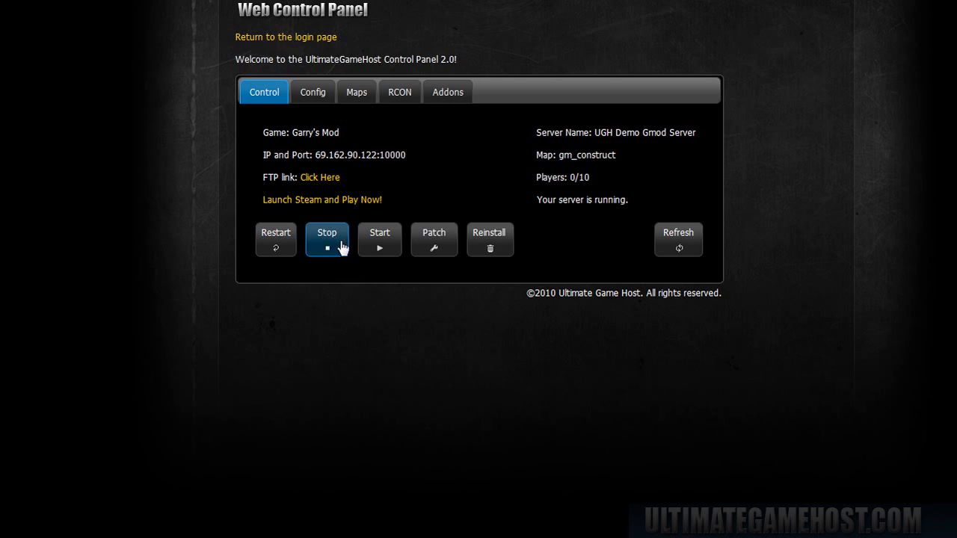
mouse_move(535, 360)
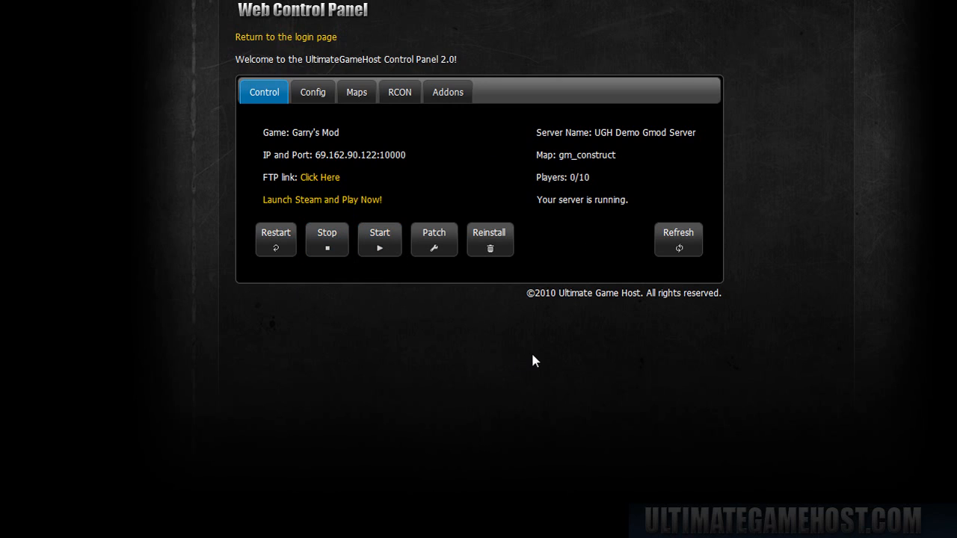
mouse_move(628, 275)
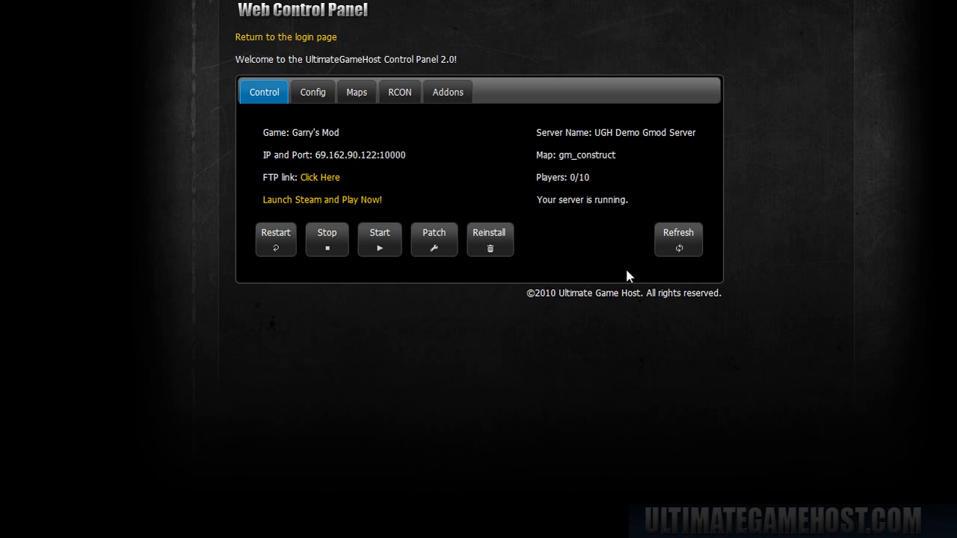
mouse_move(434, 239)
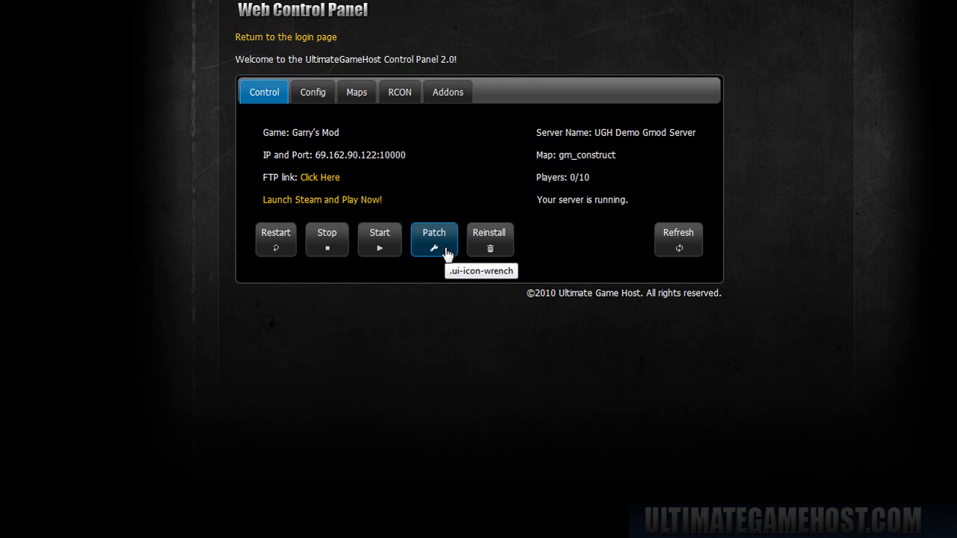
mouse_move(443, 281)
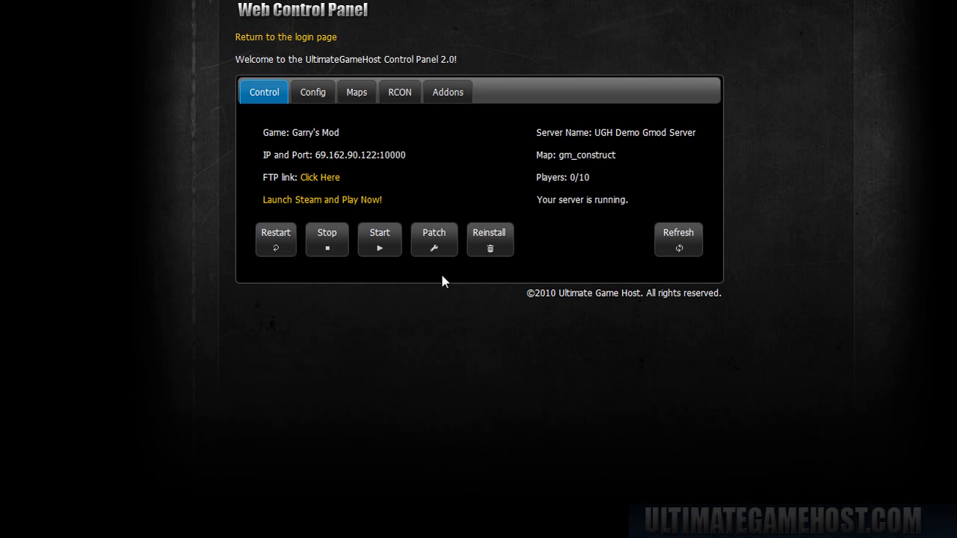
Step: Return to the Control overview showing Garry's Mod running on gm_construct, 0/10 players
double_click(643, 132)
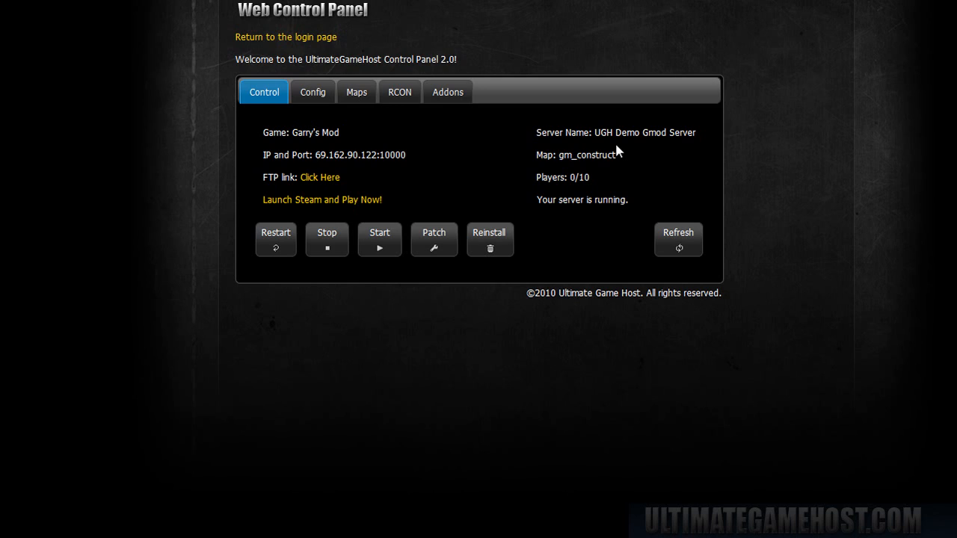
mouse_move(639, 208)
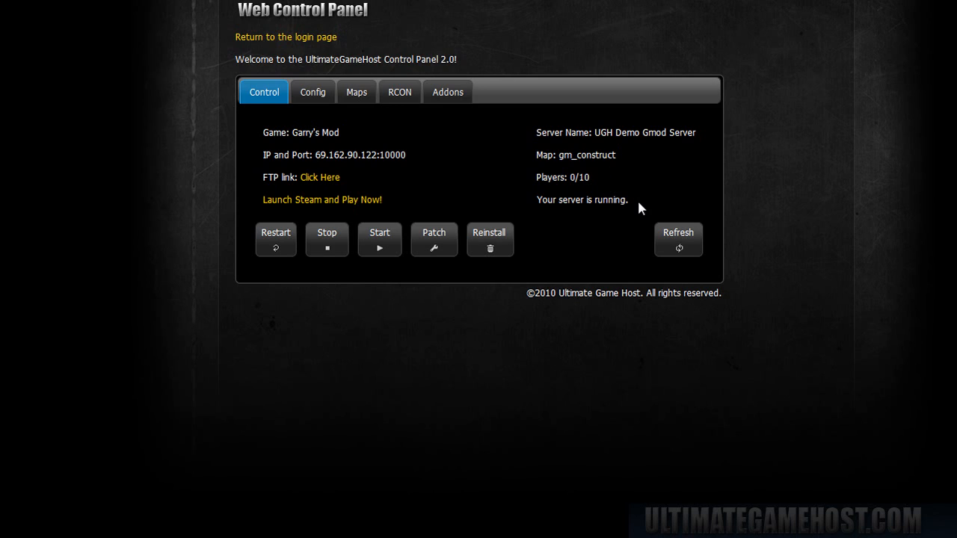
mouse_move(660, 178)
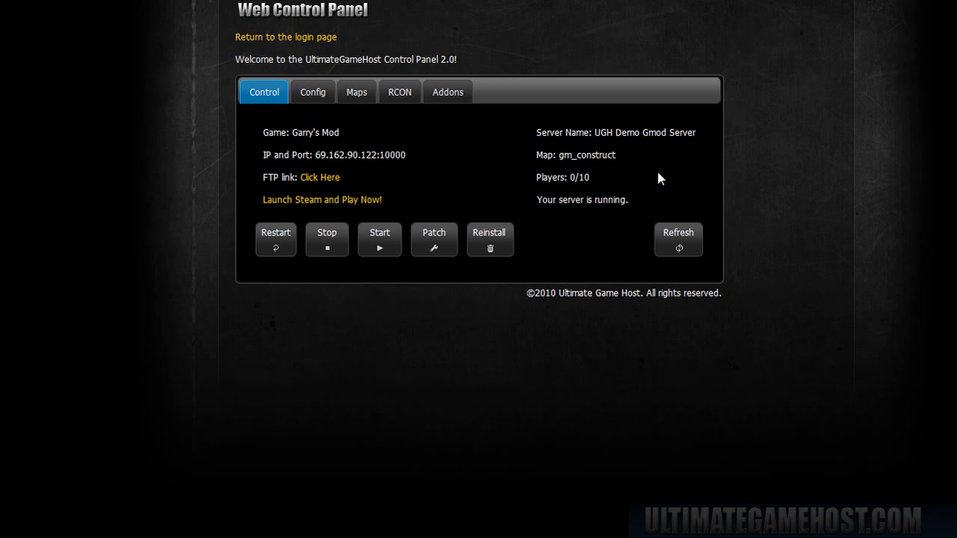
mouse_move(306, 111)
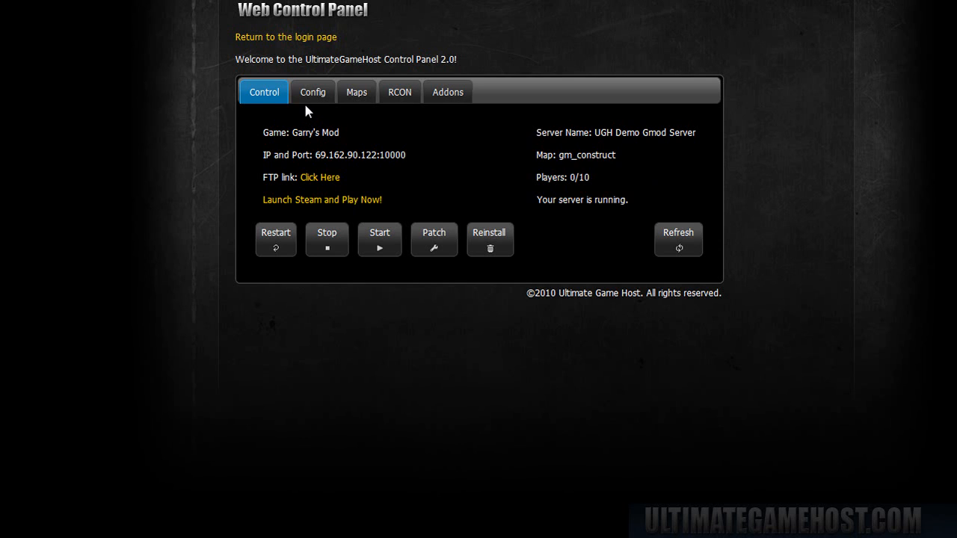
Step: Set Default Game Mode to Sandbox and Default Map to gm_flatgrass.bsp, then apply and restart
click(313, 93)
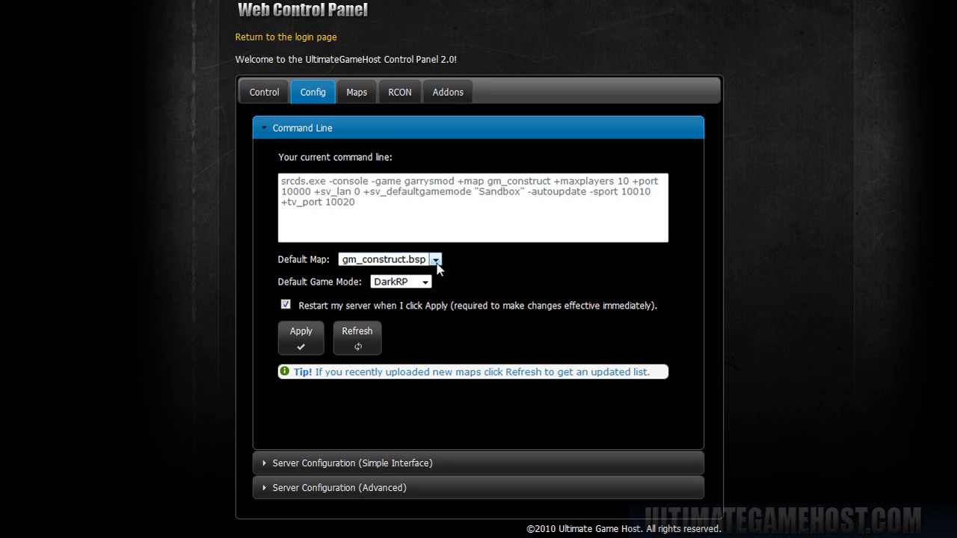
click(424, 281)
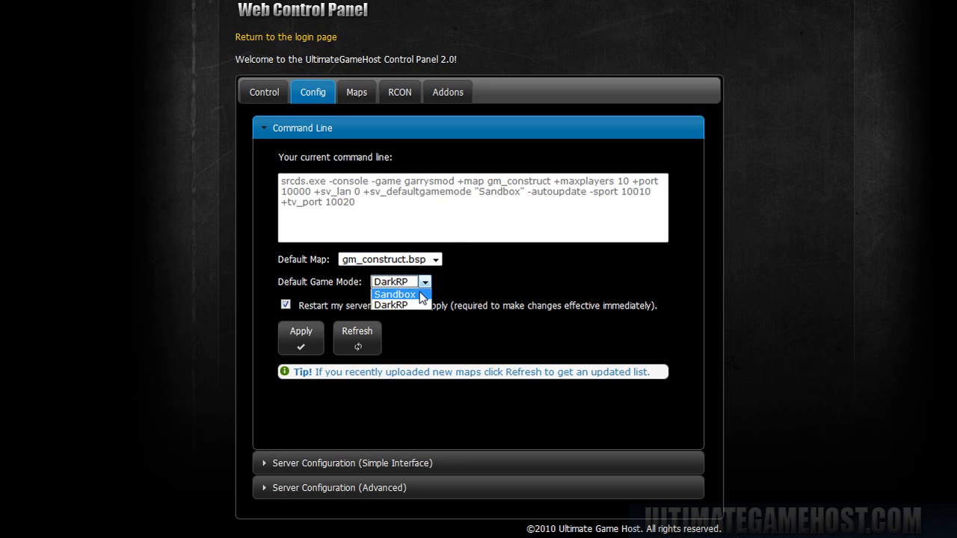
click(395, 293)
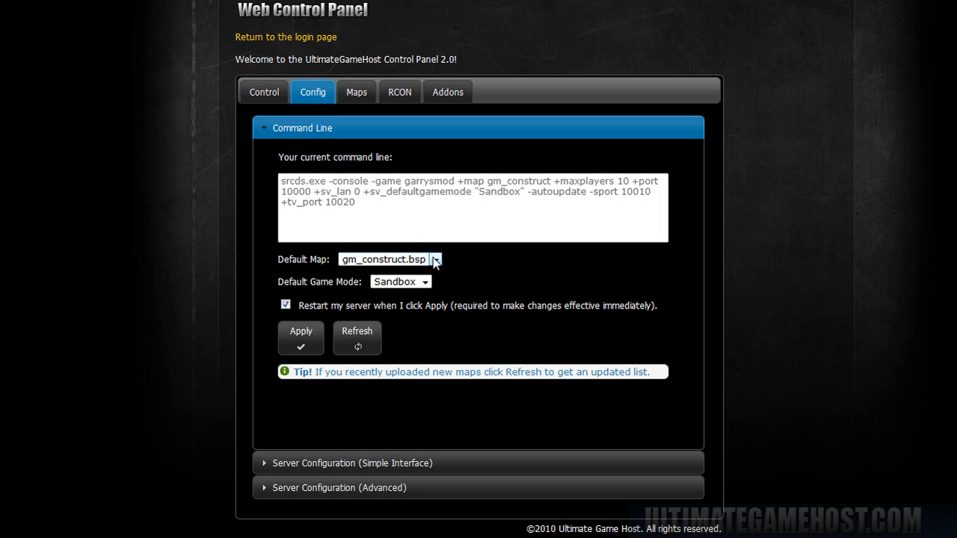
mouse_move(441, 260)
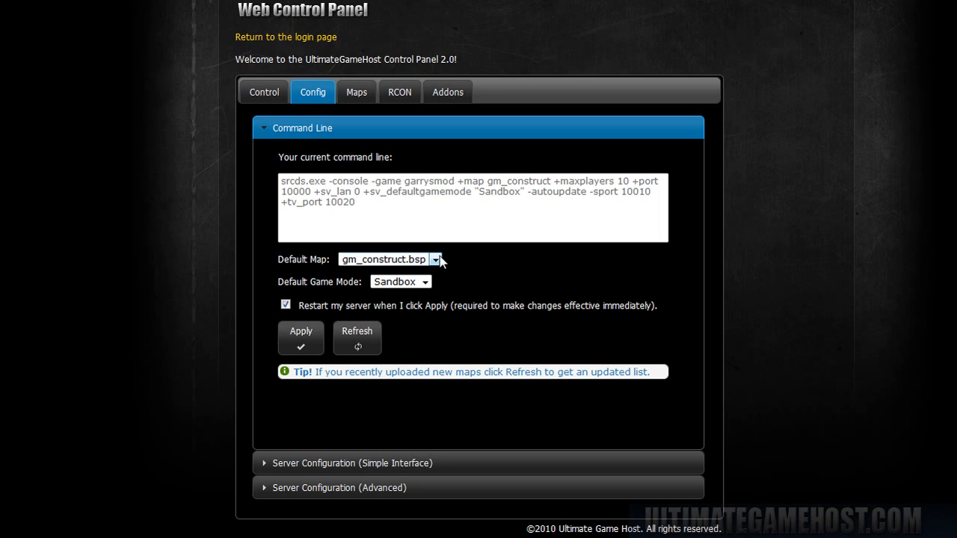
click(436, 260)
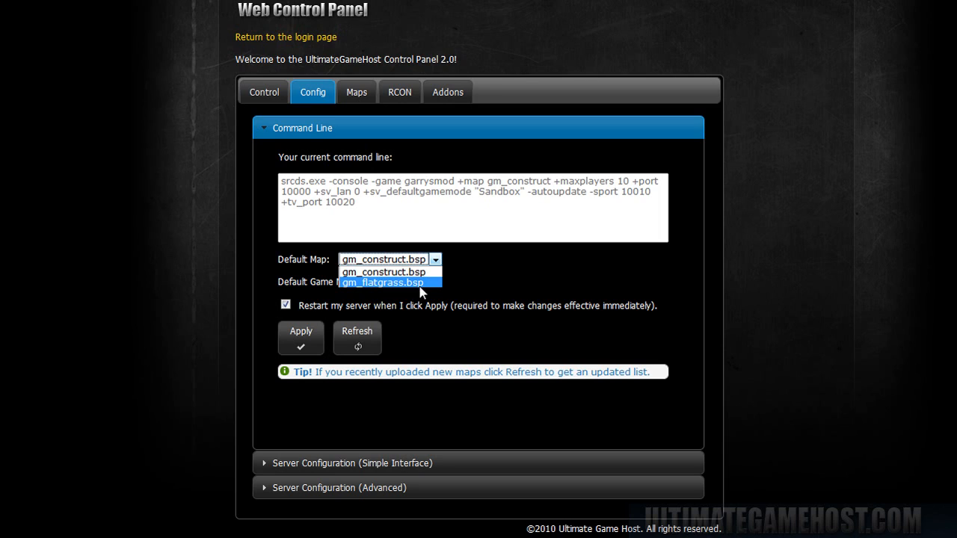
click(383, 283)
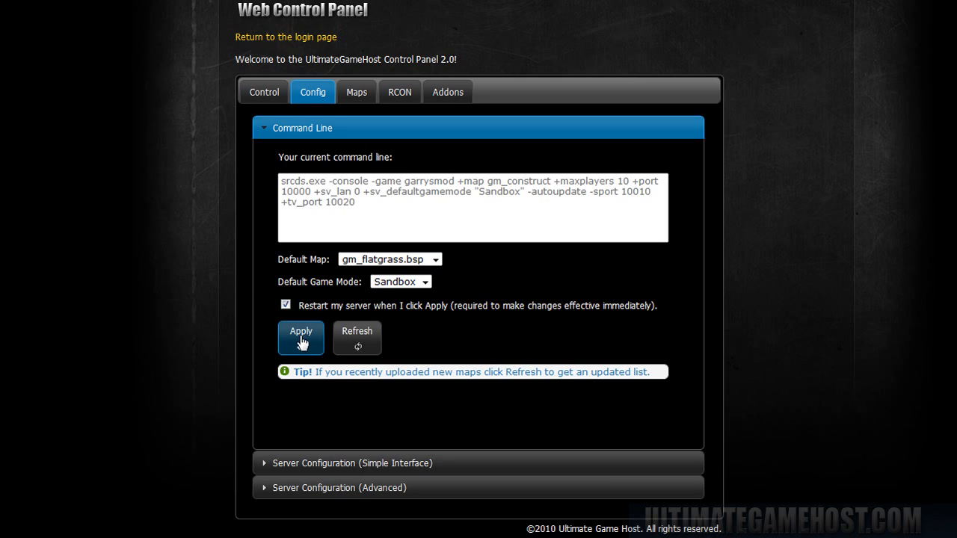
click(300, 338)
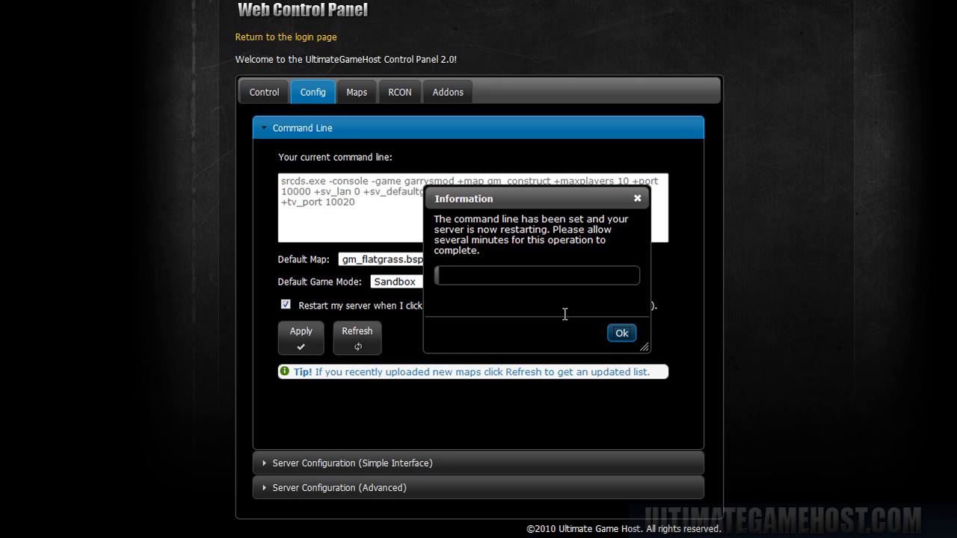
mouse_move(529, 326)
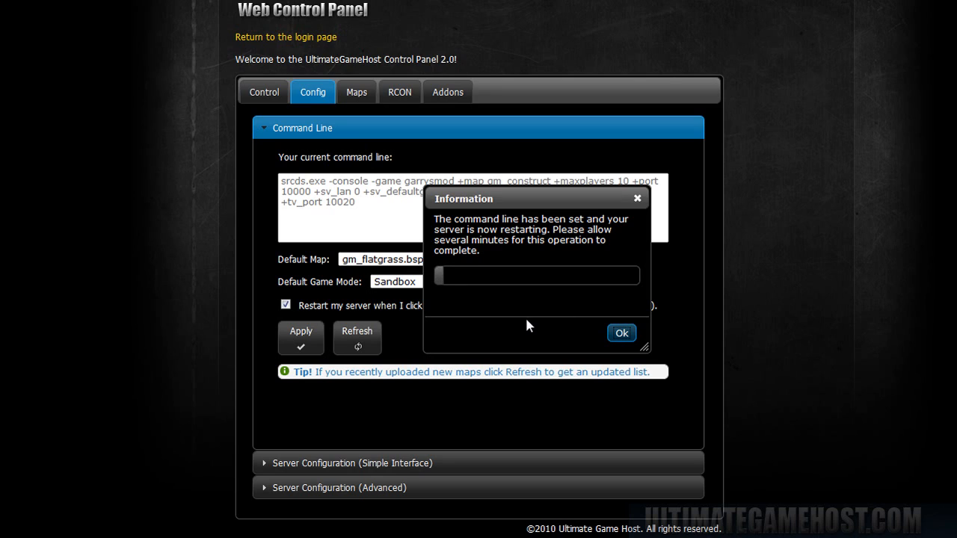
mouse_move(354, 284)
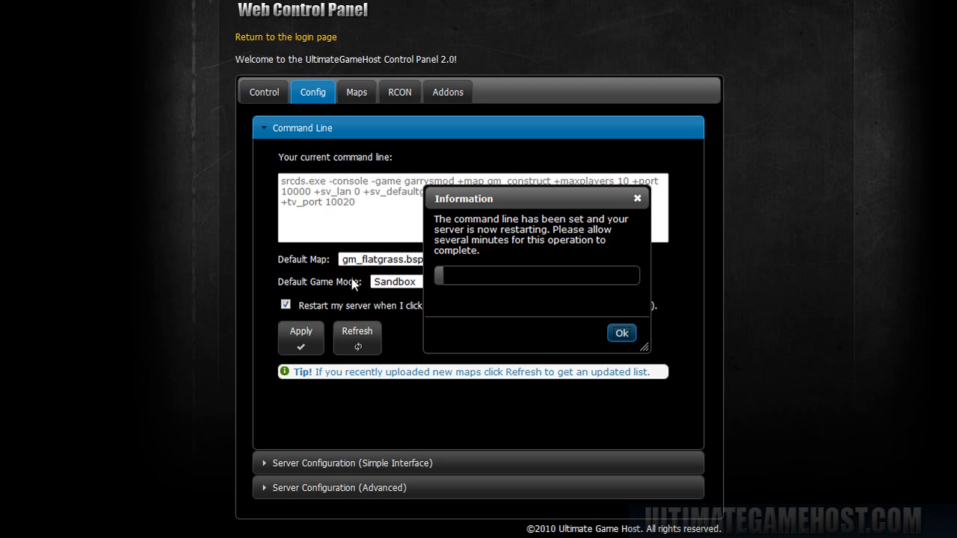
mouse_move(311, 263)
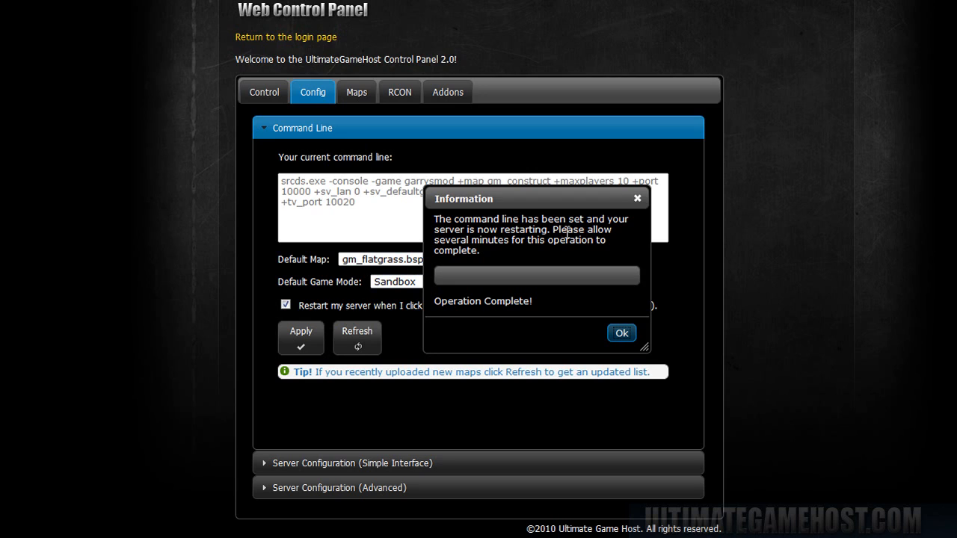
click(621, 331)
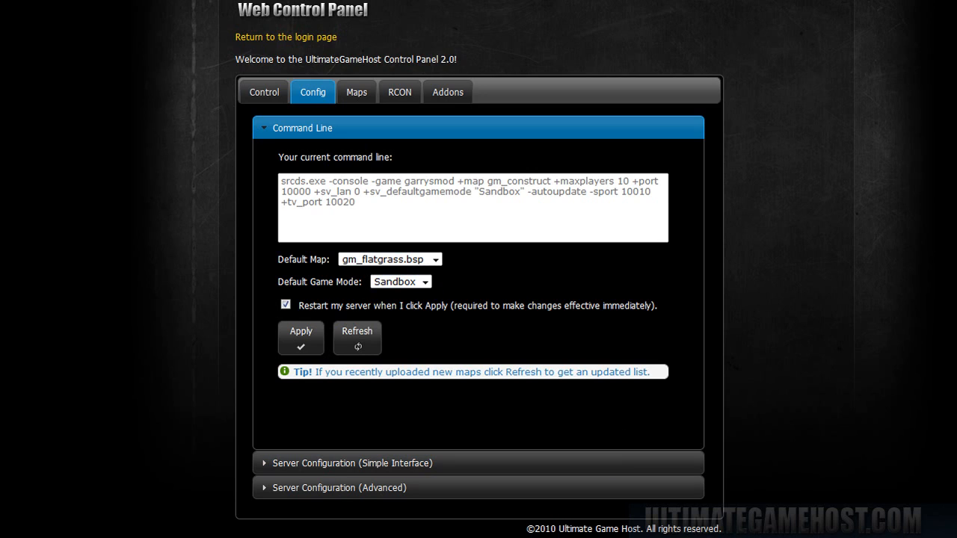
click(263, 93)
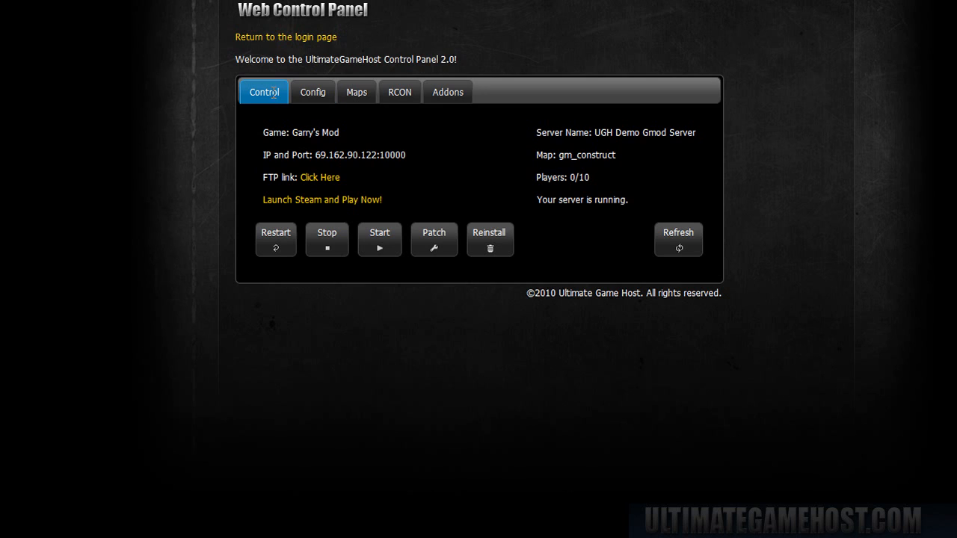
click(677, 239)
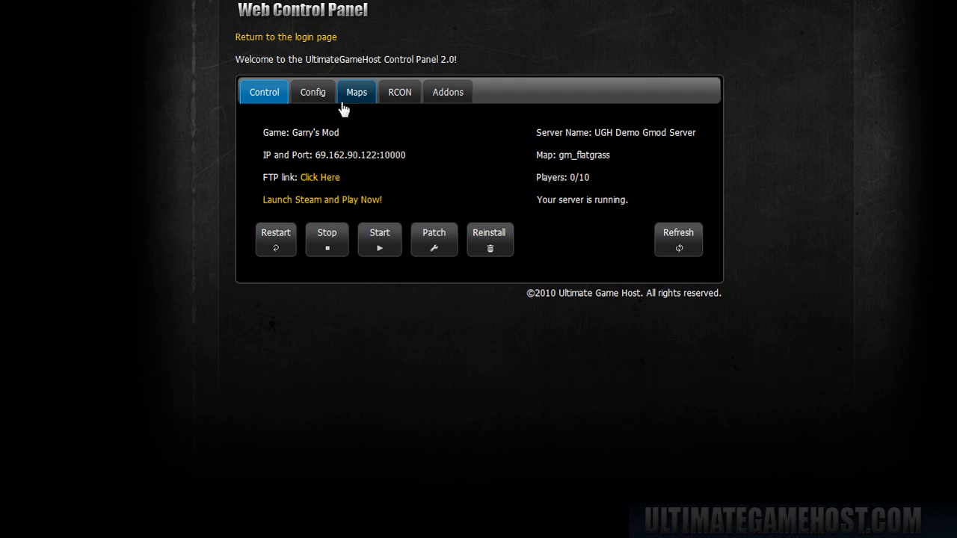
click(312, 91)
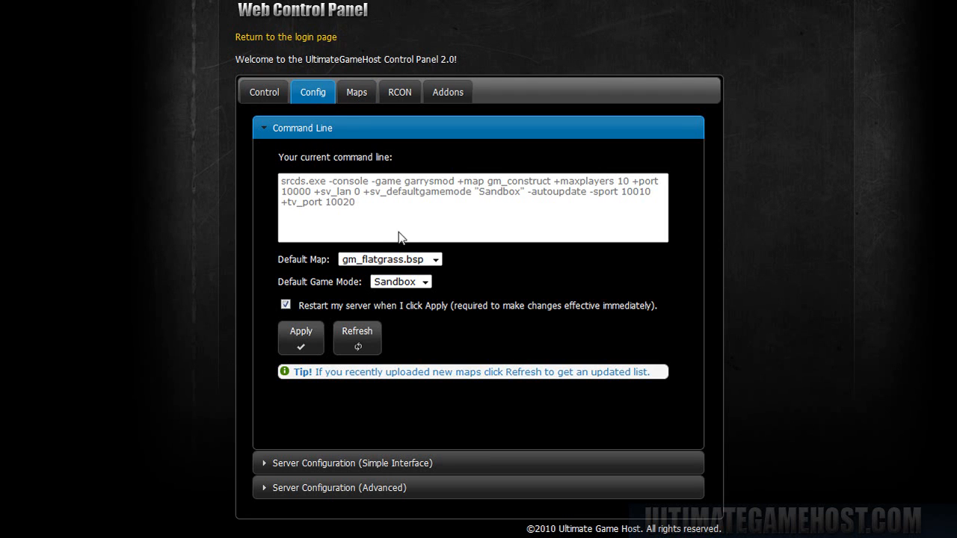
mouse_move(320, 137)
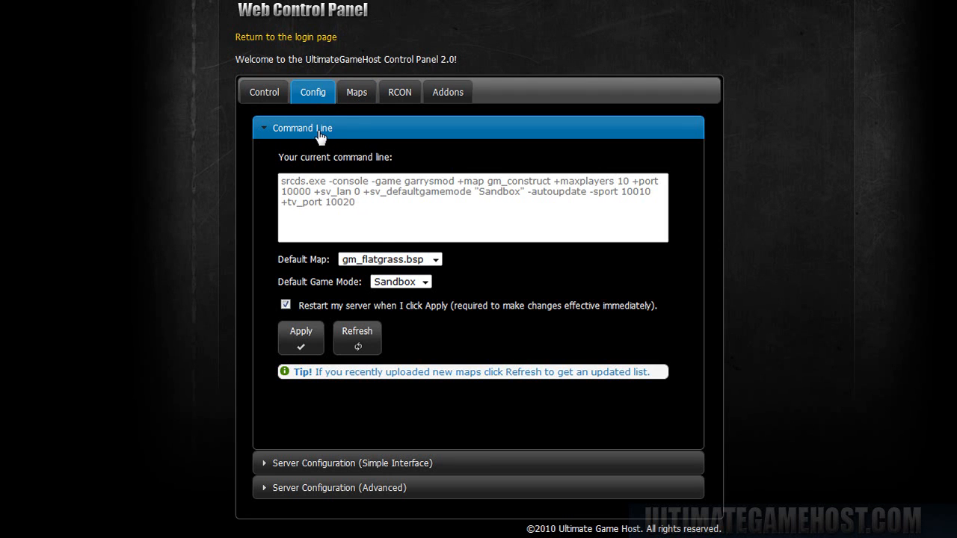
Step: Trim the server name down to 'UGH Demo Gmod' in the simple settings
click(351, 463)
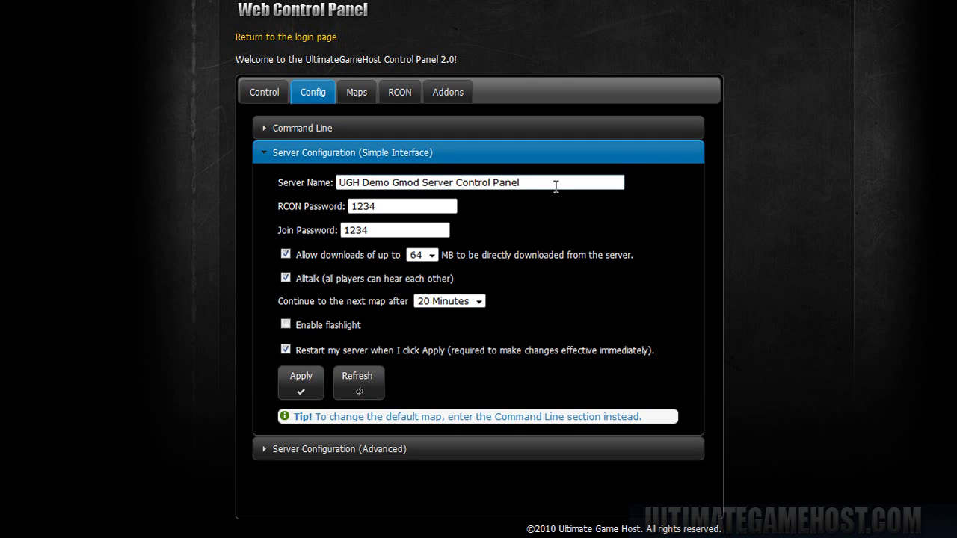
double_click(488, 183)
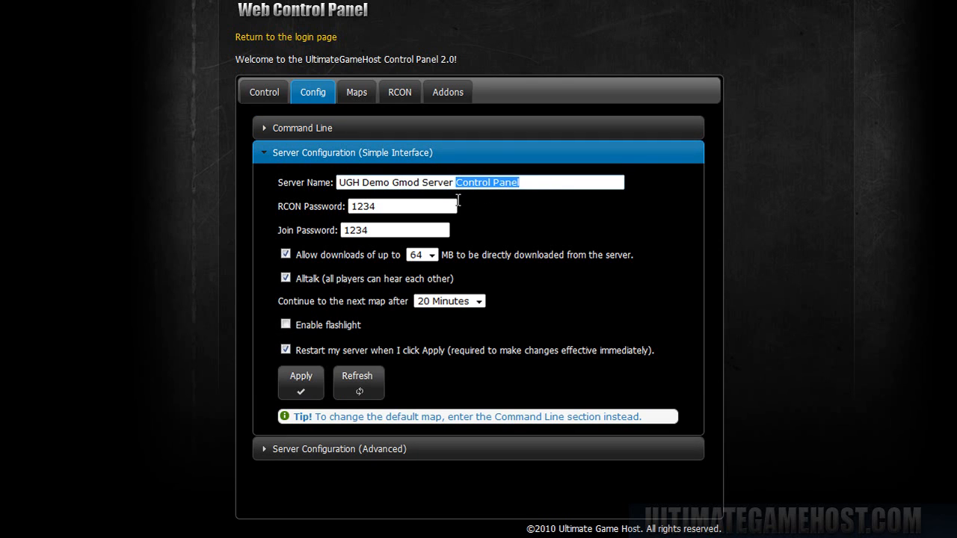
mouse_move(562, 221)
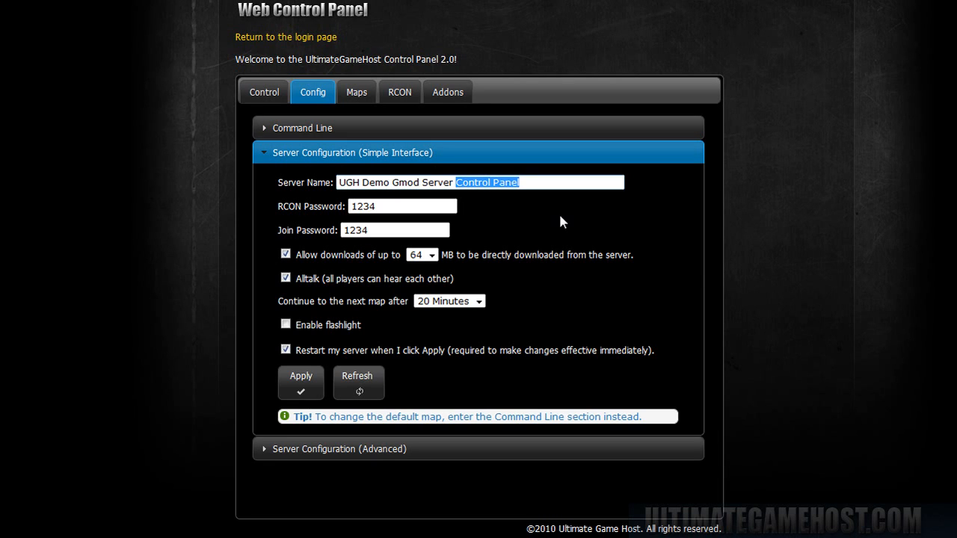
key(Delete)
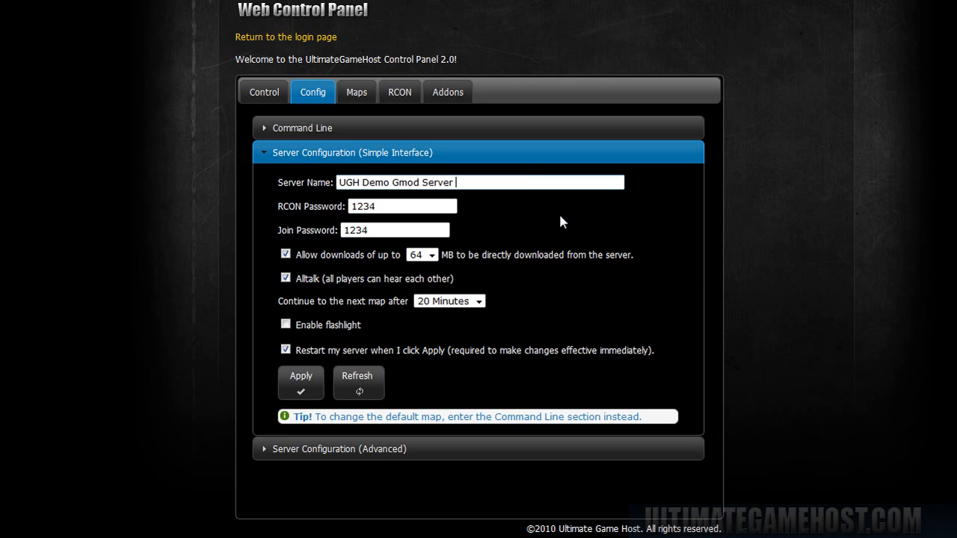
mouse_move(456, 201)
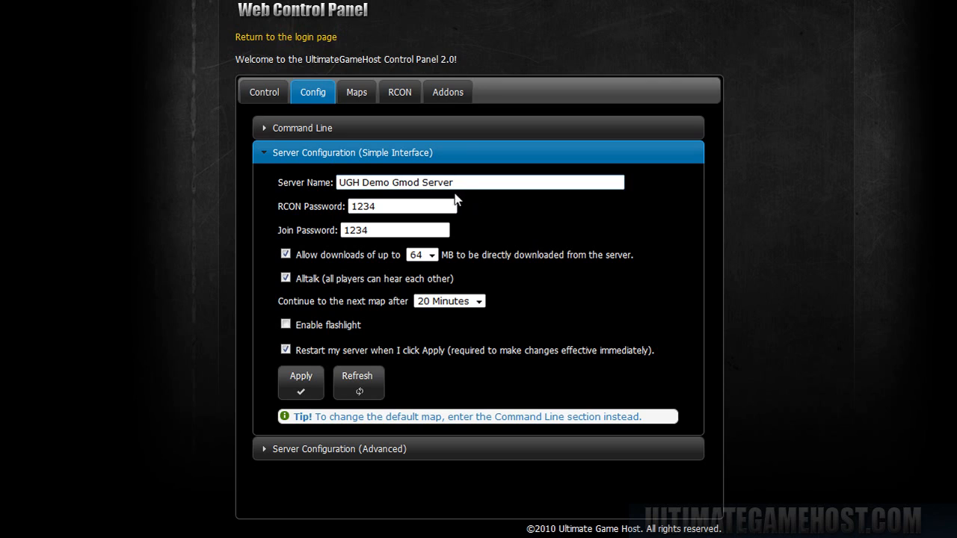
double_click(437, 182)
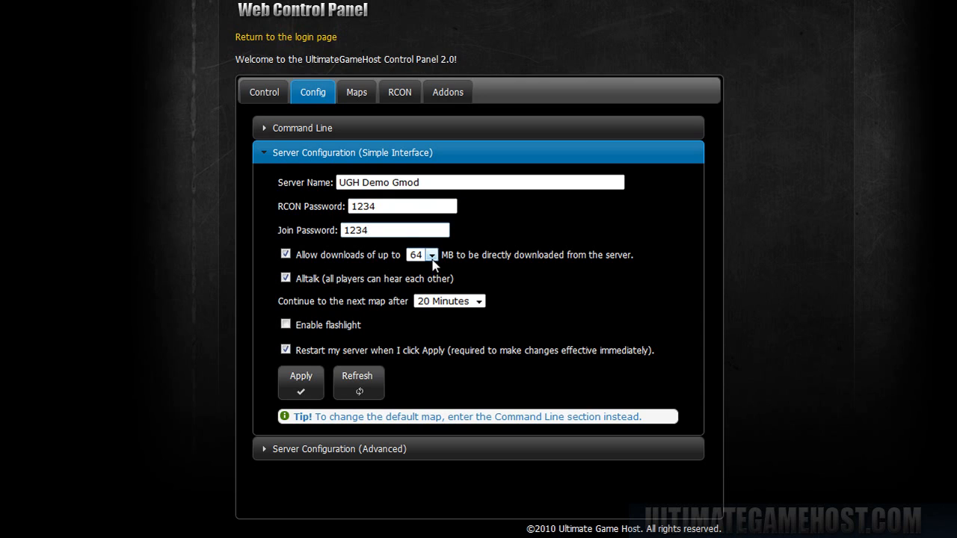
Step: Set download limit 32 MB, turn Alltalk off, 30-minute map rotation, and apply
click(431, 254)
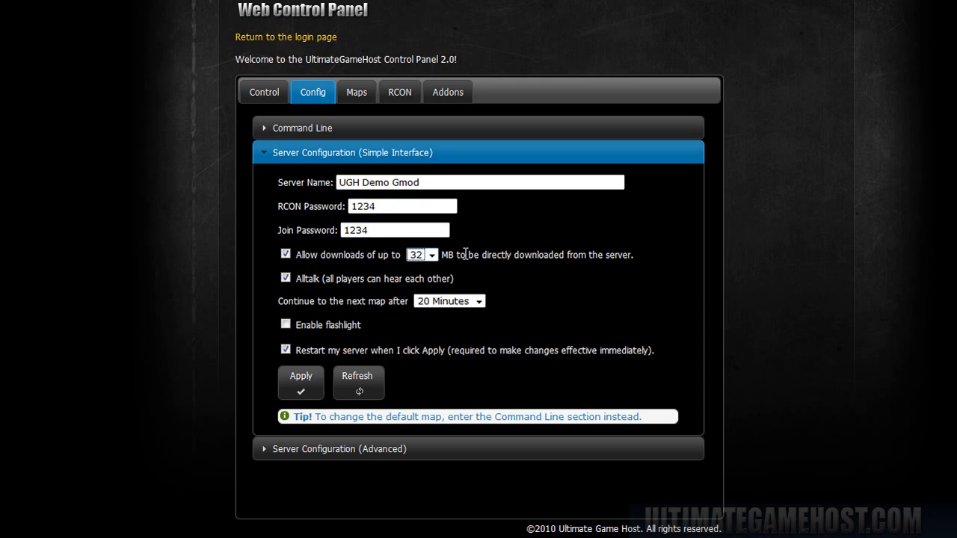
mouse_move(431, 254)
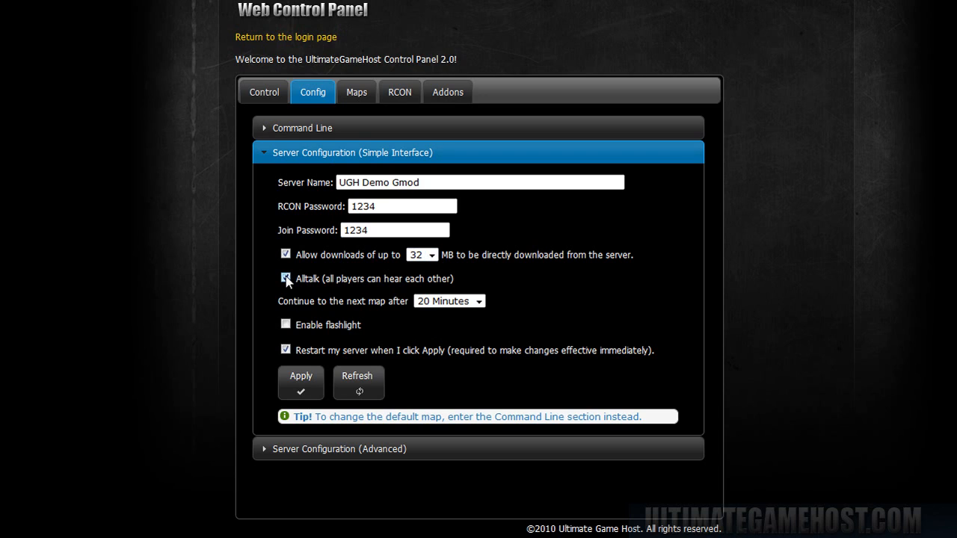
click(284, 277)
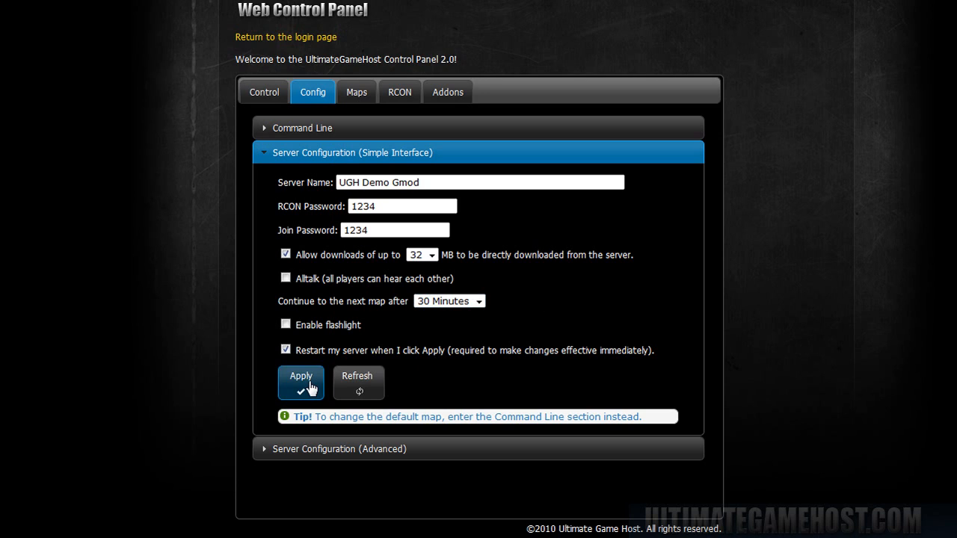
mouse_move(616, 345)
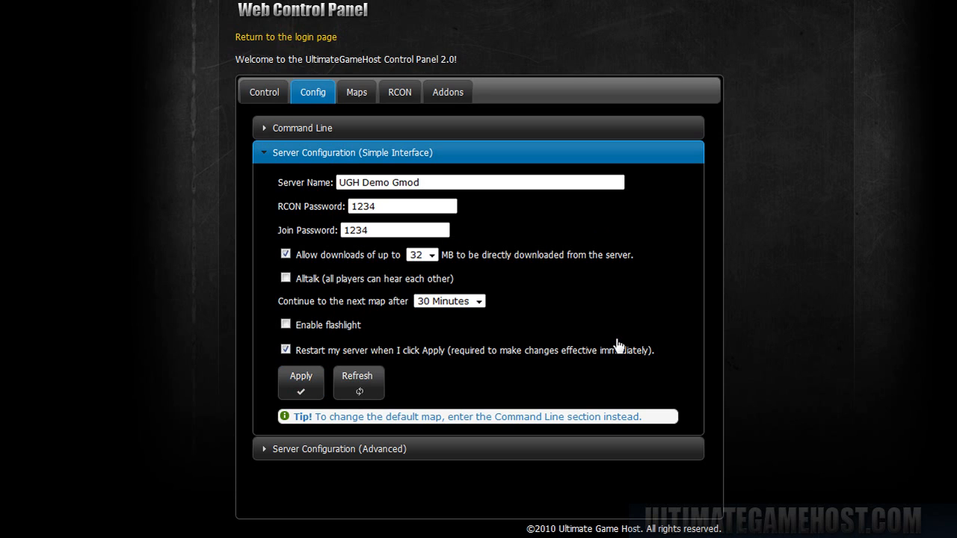
click(301, 381)
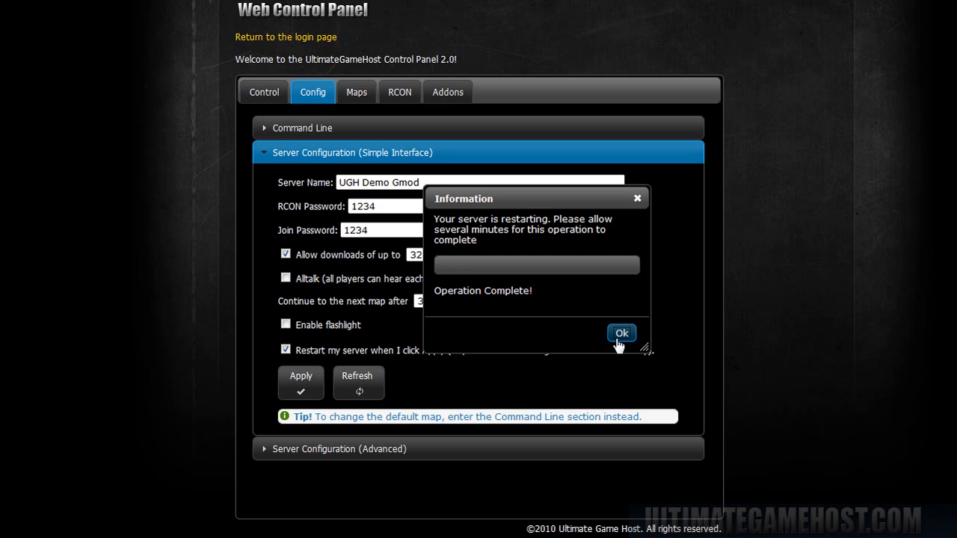
Step: Dismiss the restart notice and collapse the simple settings section
click(622, 331)
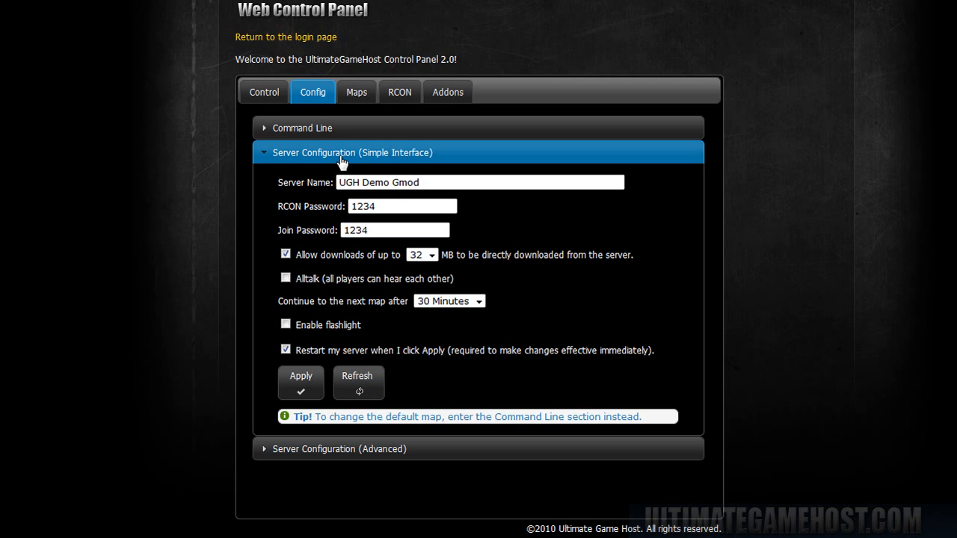
click(352, 152)
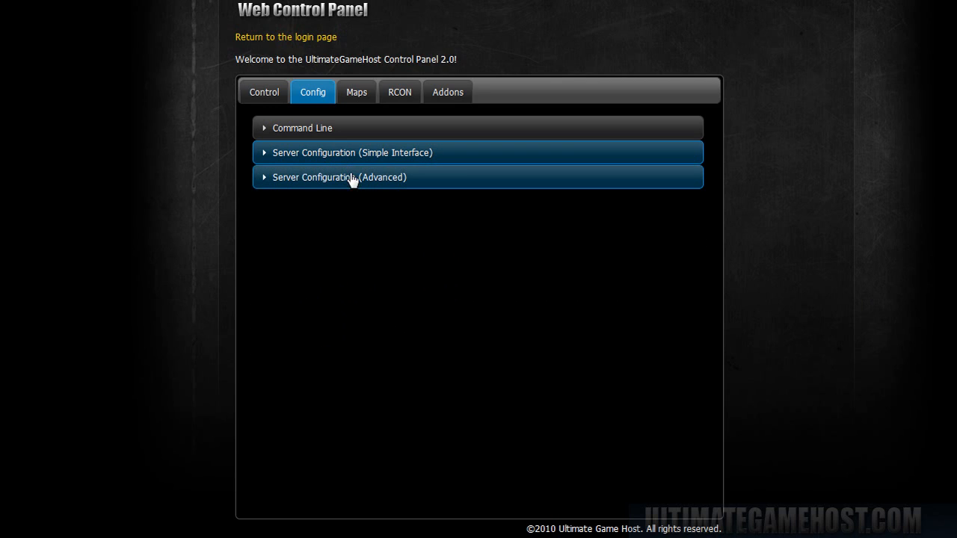
Step: Change the server.cfg hostname to 'UGH Demo Gmod Server', apply and restart
click(341, 177)
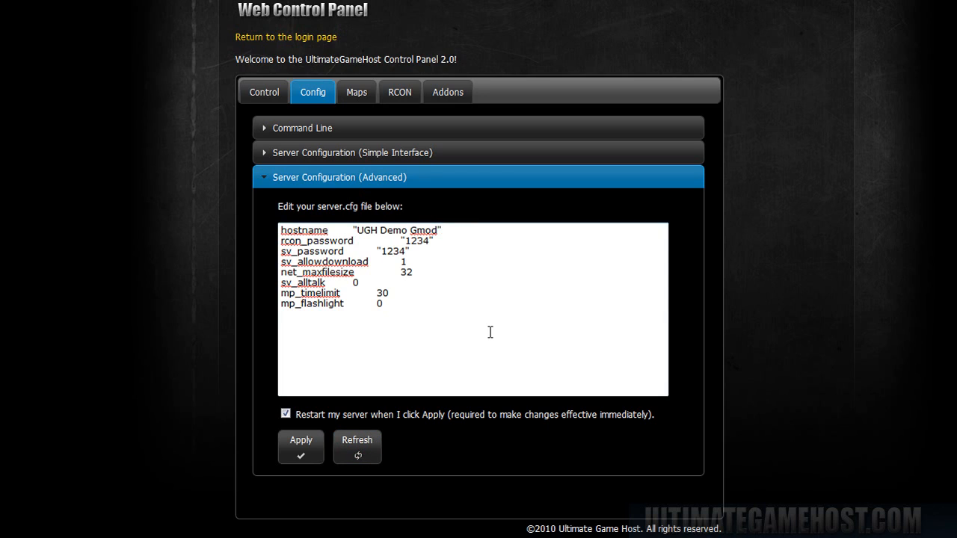
mouse_move(442, 299)
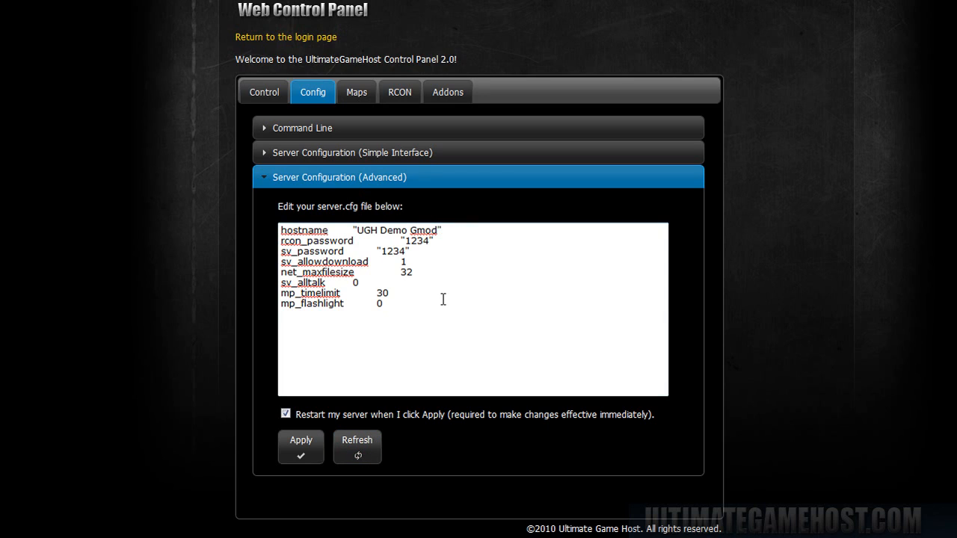
mouse_move(386, 283)
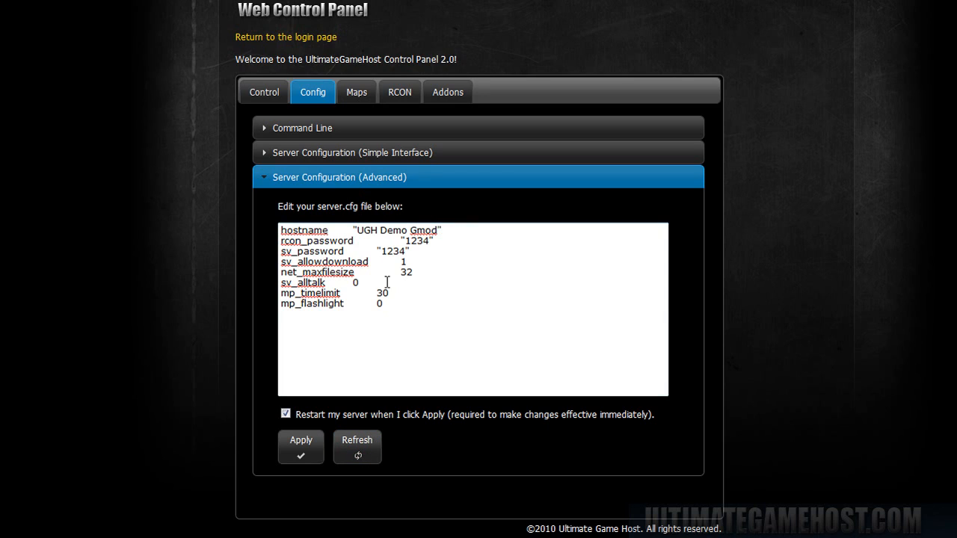
double_click(405, 272)
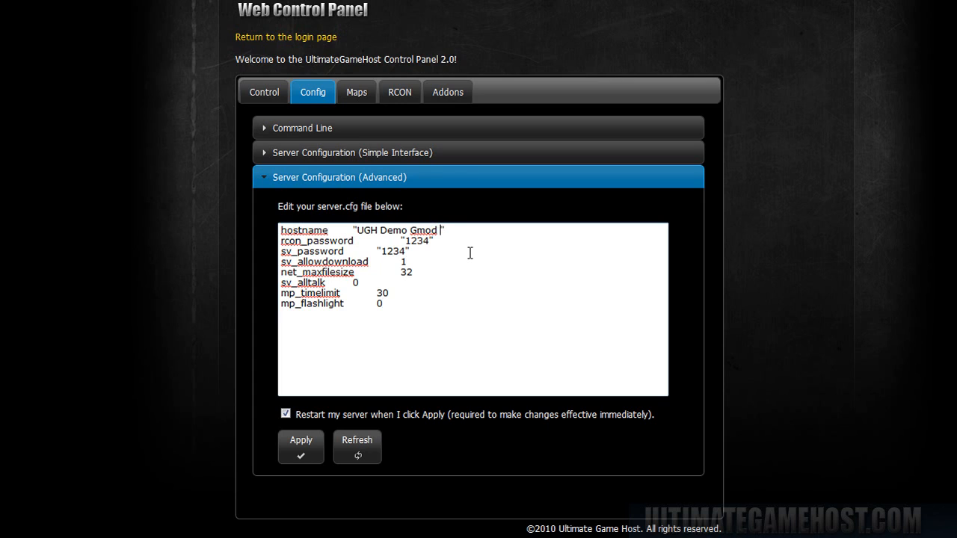
text(Server)
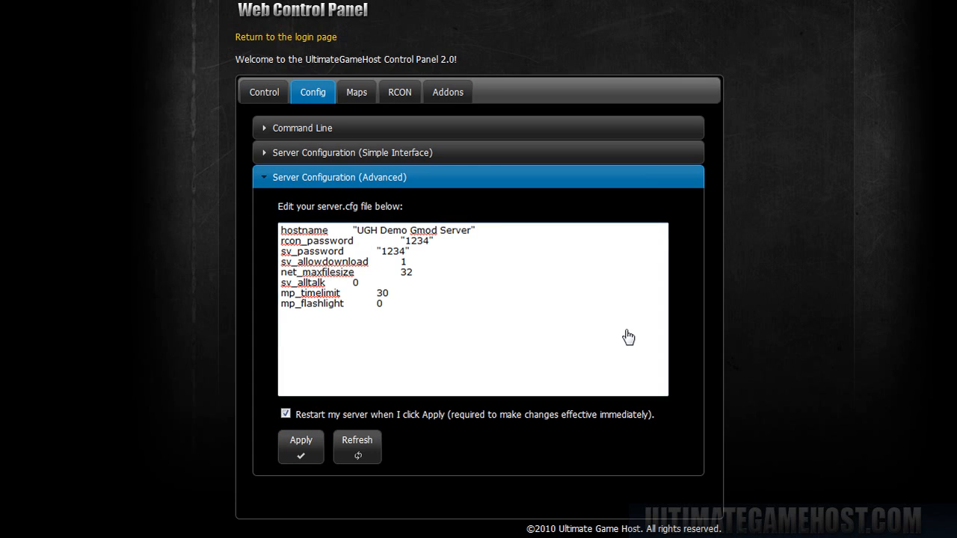
click(299, 440)
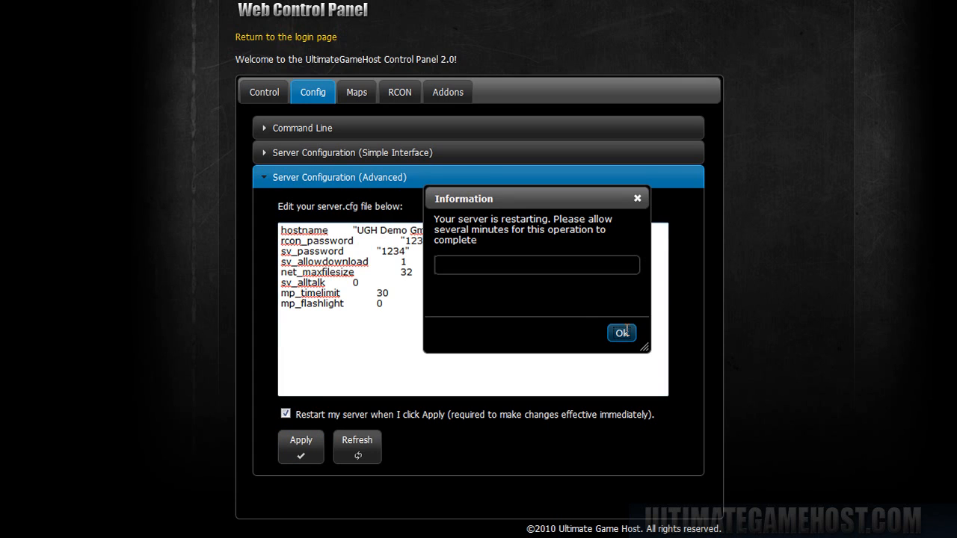
mouse_move(583, 319)
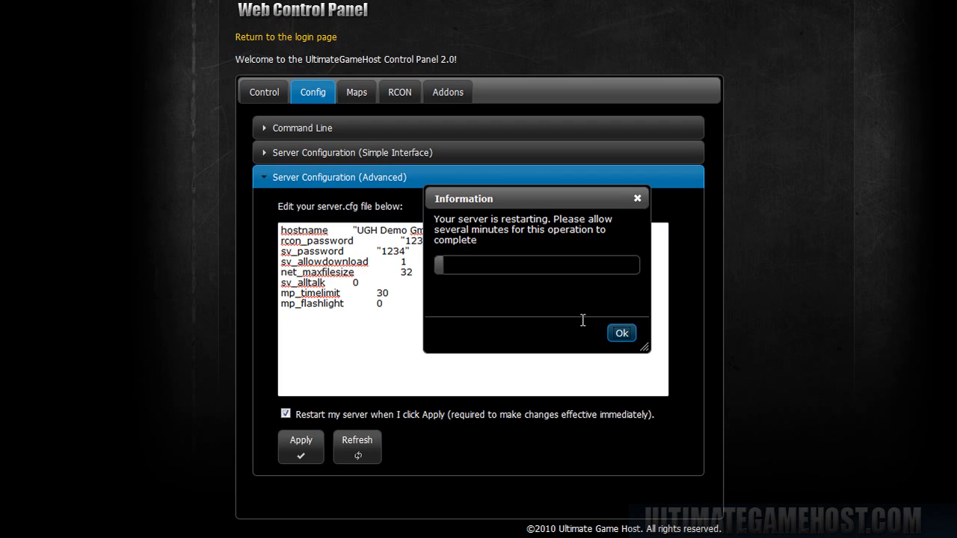
mouse_move(585, 326)
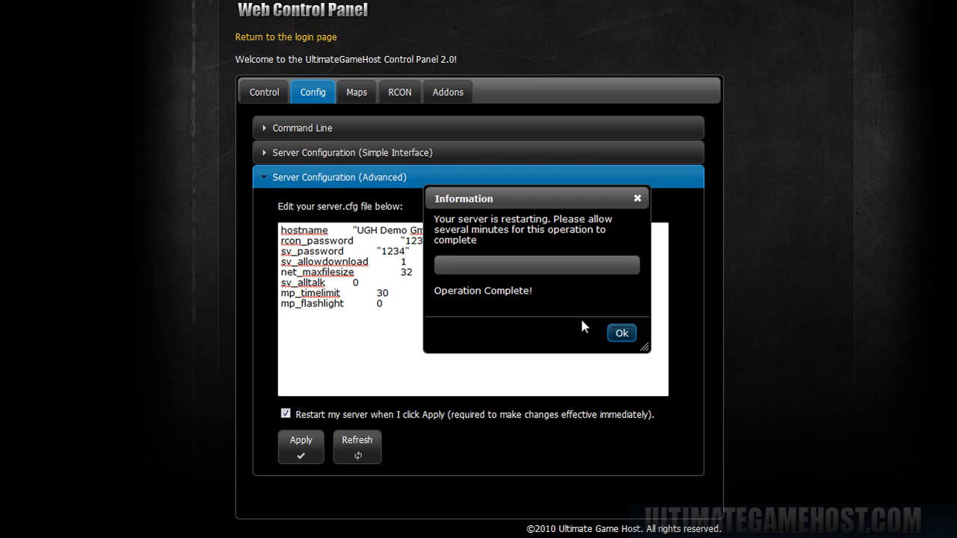
click(620, 331)
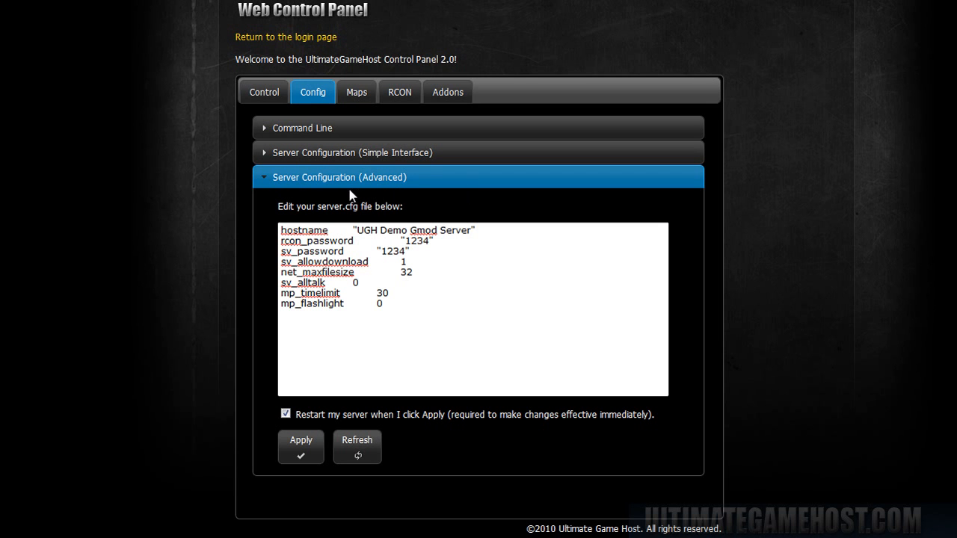
Step: Review installed maps gm_construct and gm_flatgrass, then return to Config
click(356, 93)
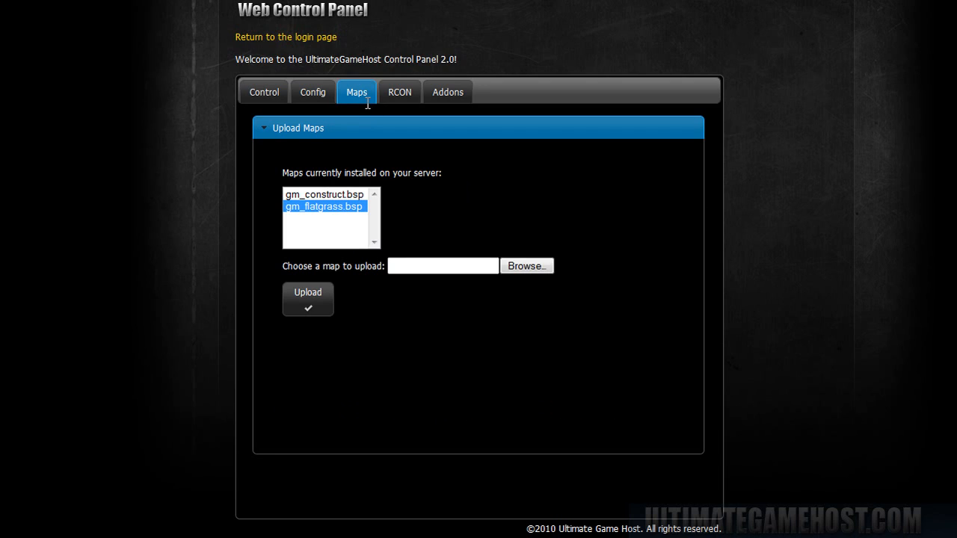
mouse_move(538, 296)
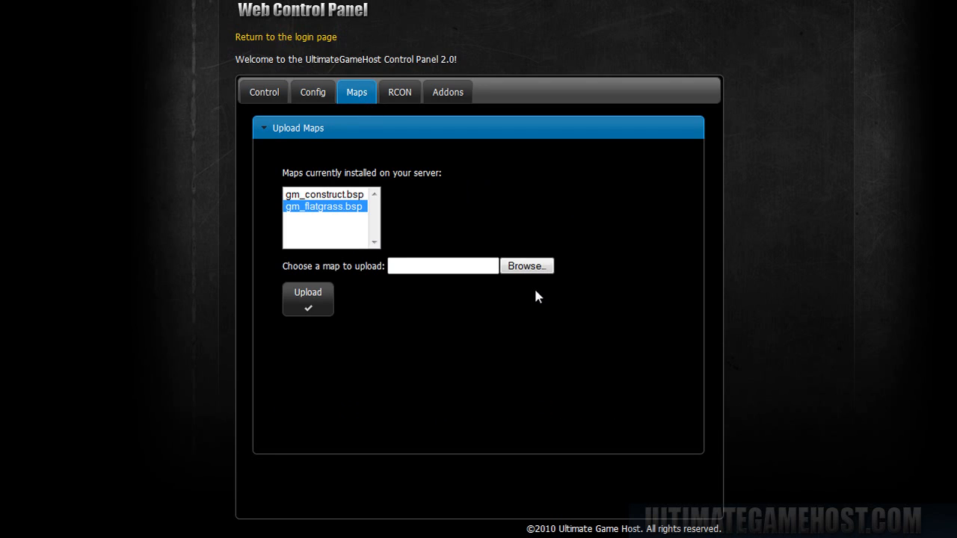
mouse_move(562, 236)
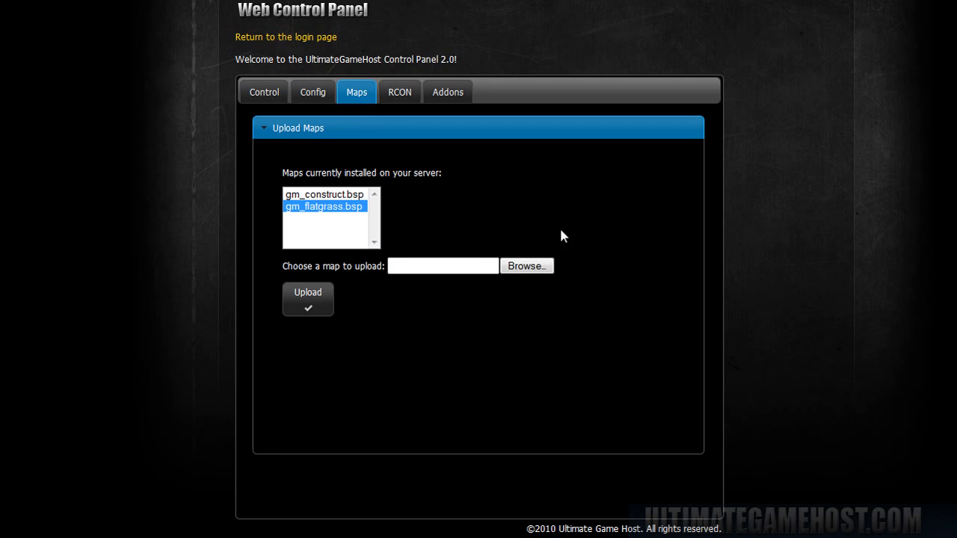
mouse_move(601, 440)
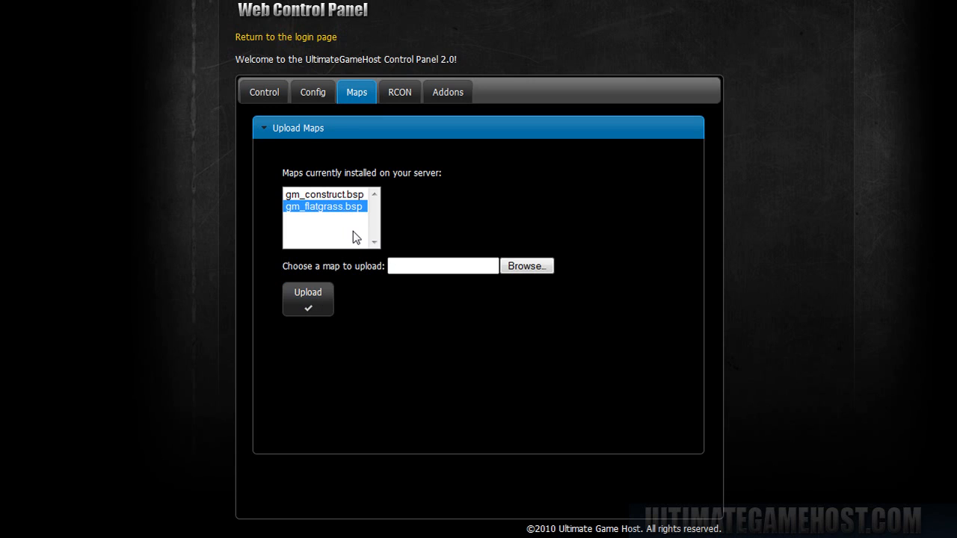
click(313, 91)
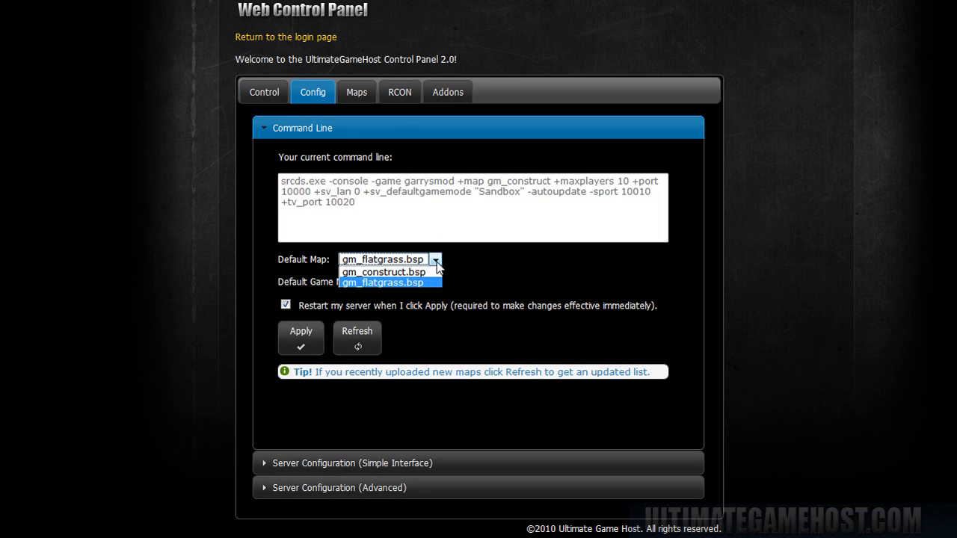
Step: Keep gm_flatgrass.bsp as default map and collapse the Command Line section
click(381, 282)
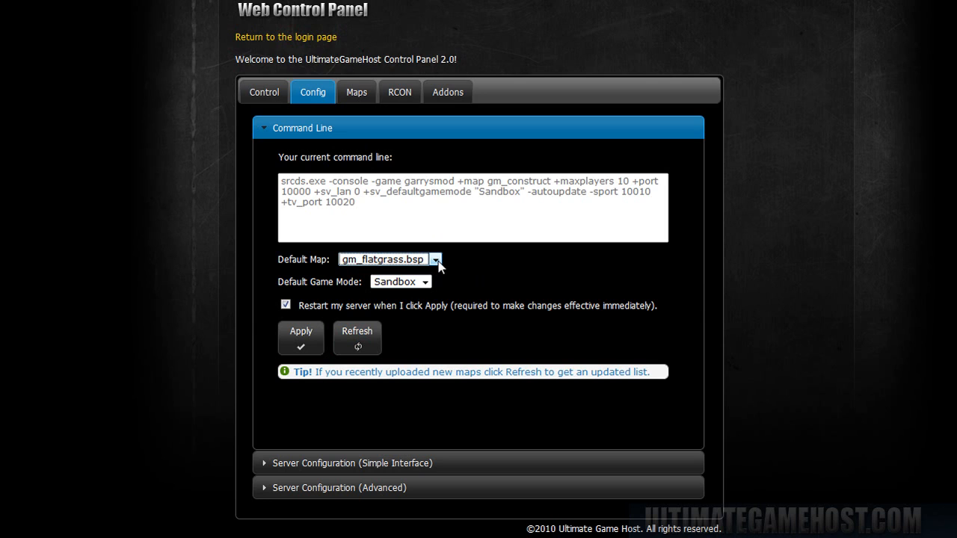
click(302, 129)
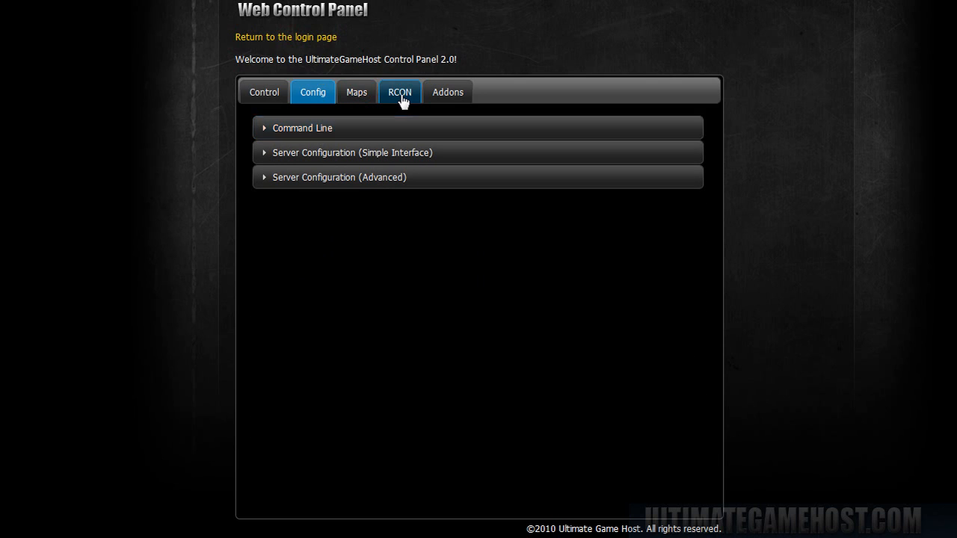
Step: Clear the RCON console, then run net_maxfilesize and status, showing UGH Demo Gmod Server on gm_flatgrass
click(399, 91)
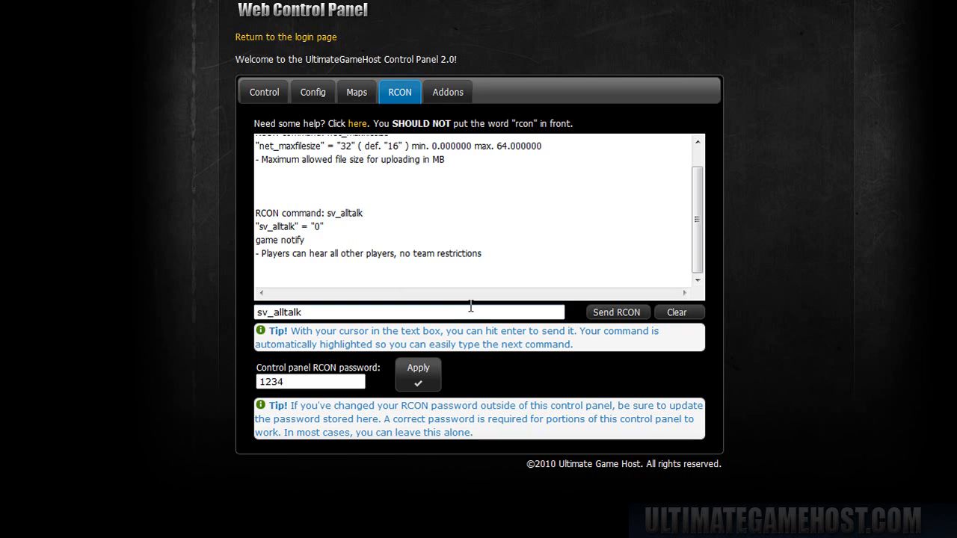
mouse_move(537, 261)
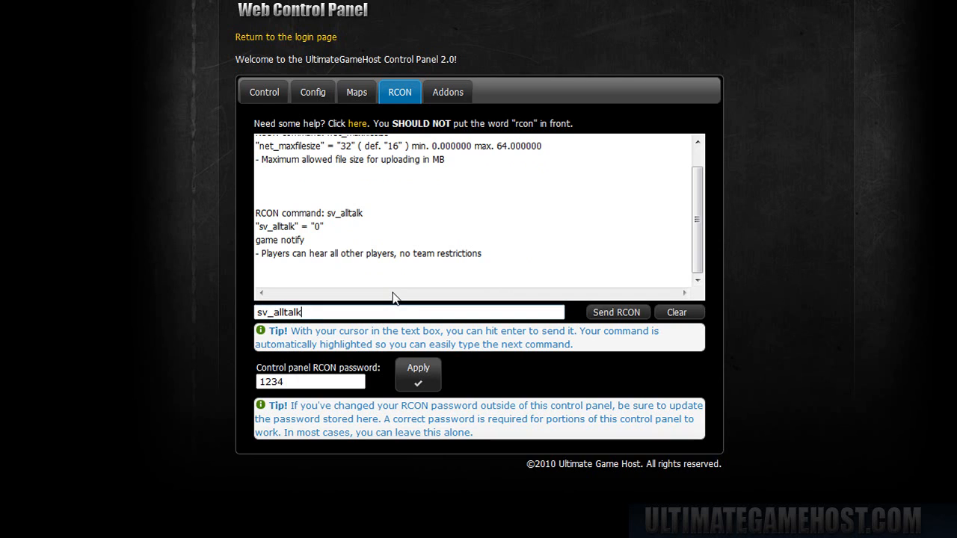
click(677, 313)
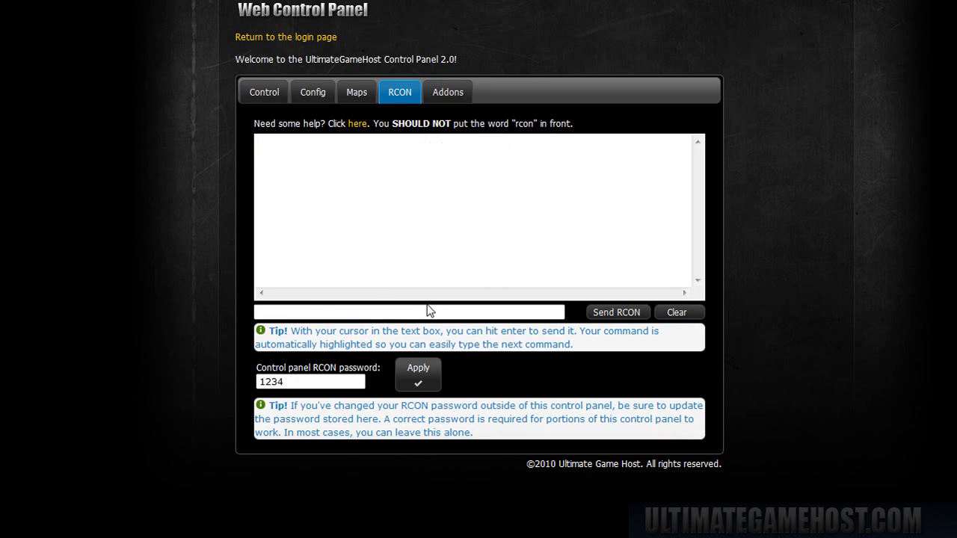
text(net)
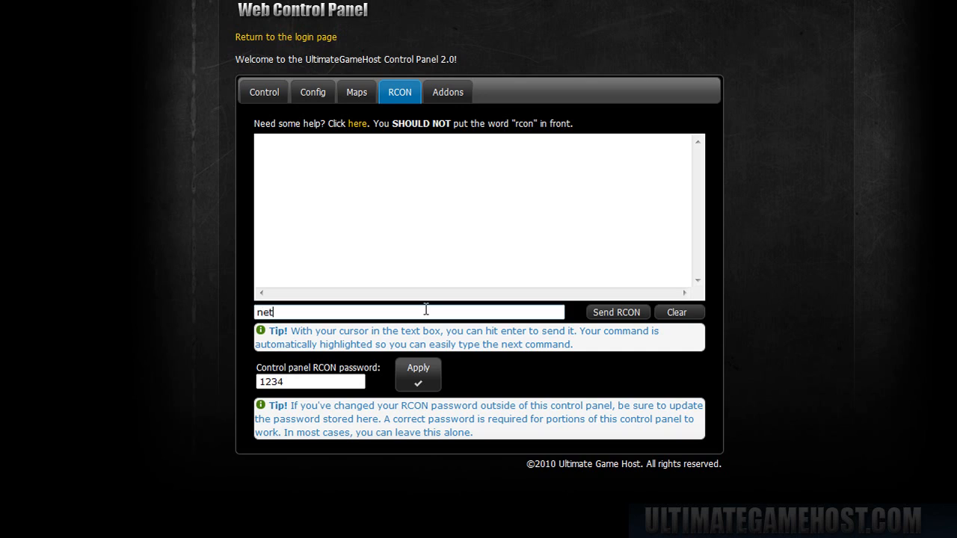
text(_maxfilesize)
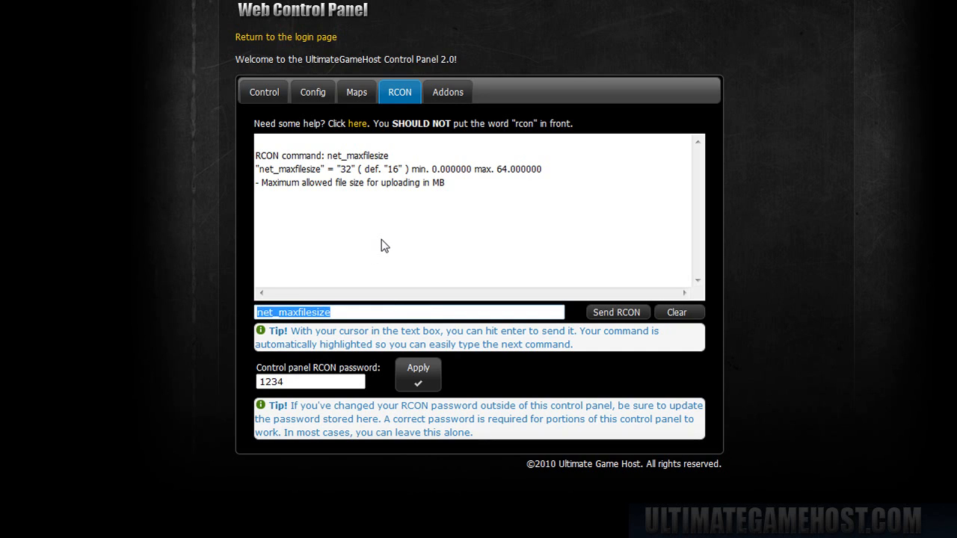
text(status)
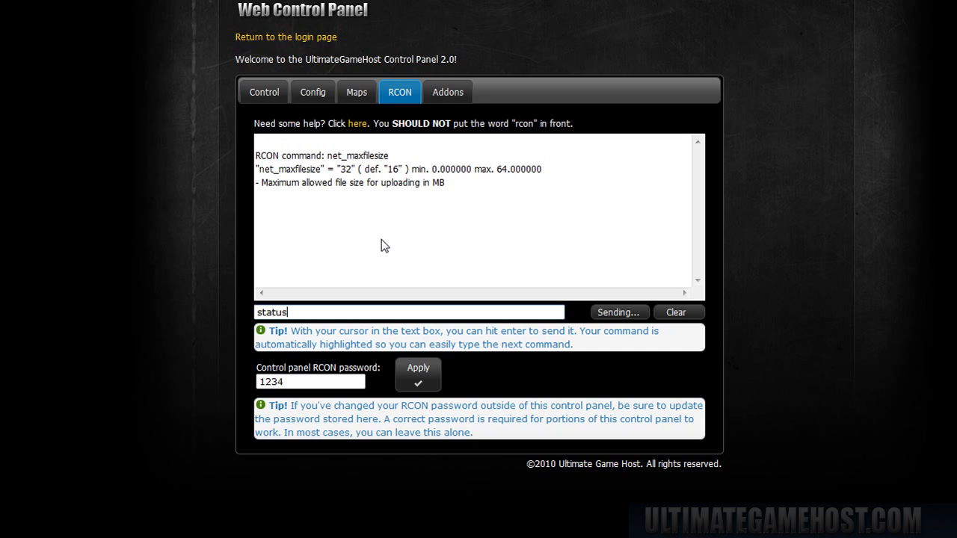
click(619, 312)
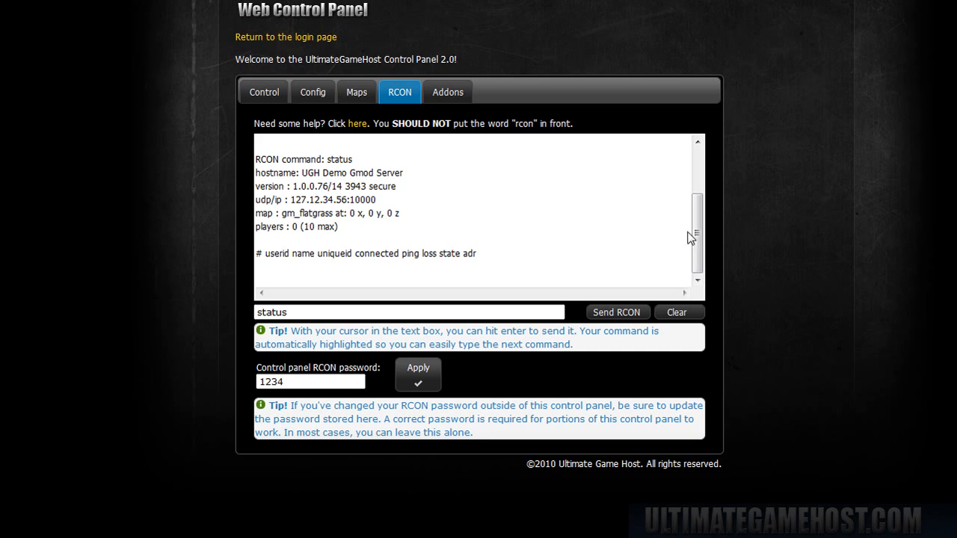
mouse_move(447, 93)
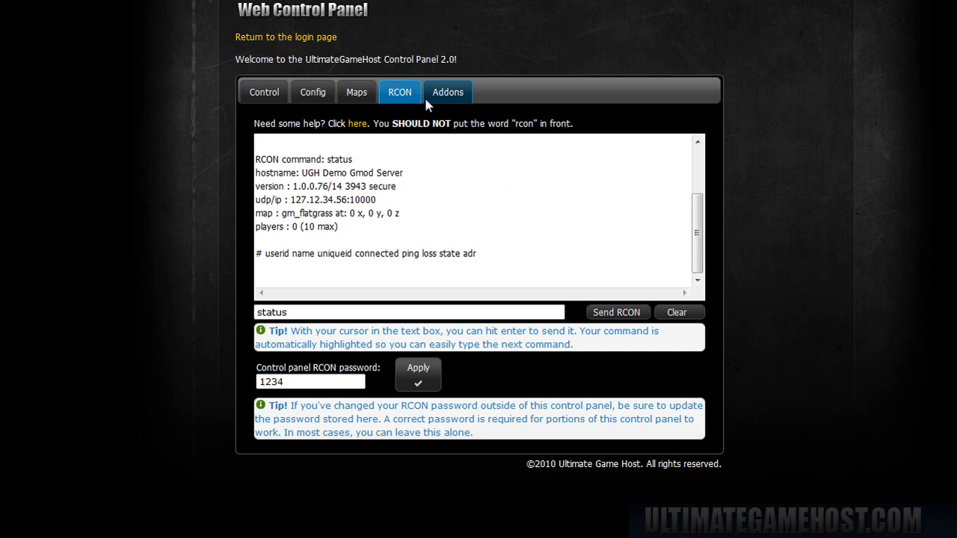
mouse_move(463, 98)
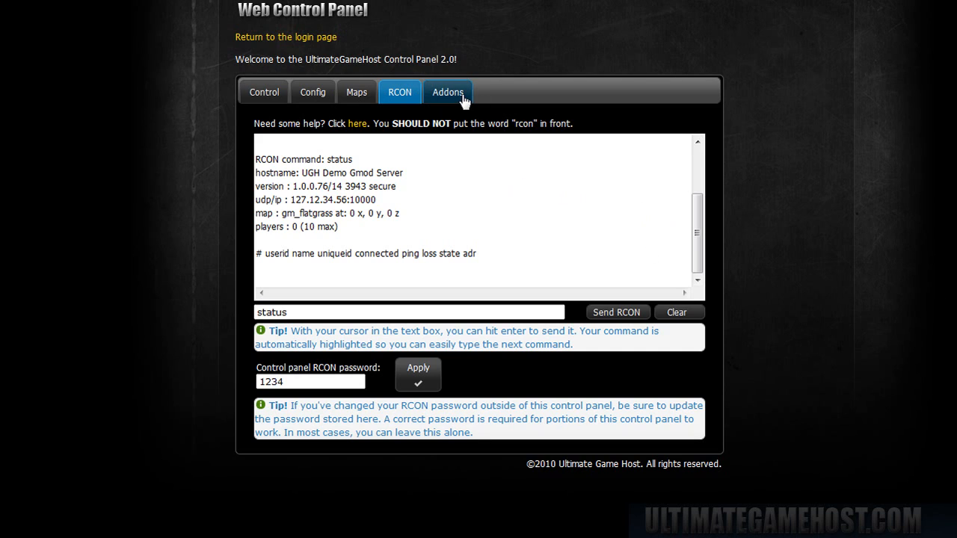
Step: On Addons, leave Counter-Strike: Source content ticked and reveal Common Addons with ASSmod checked
click(447, 92)
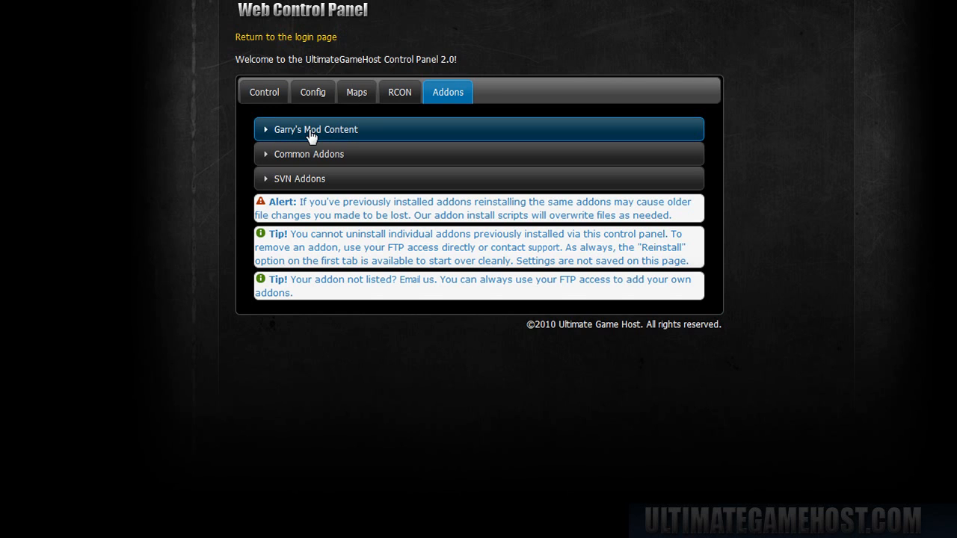
click(316, 128)
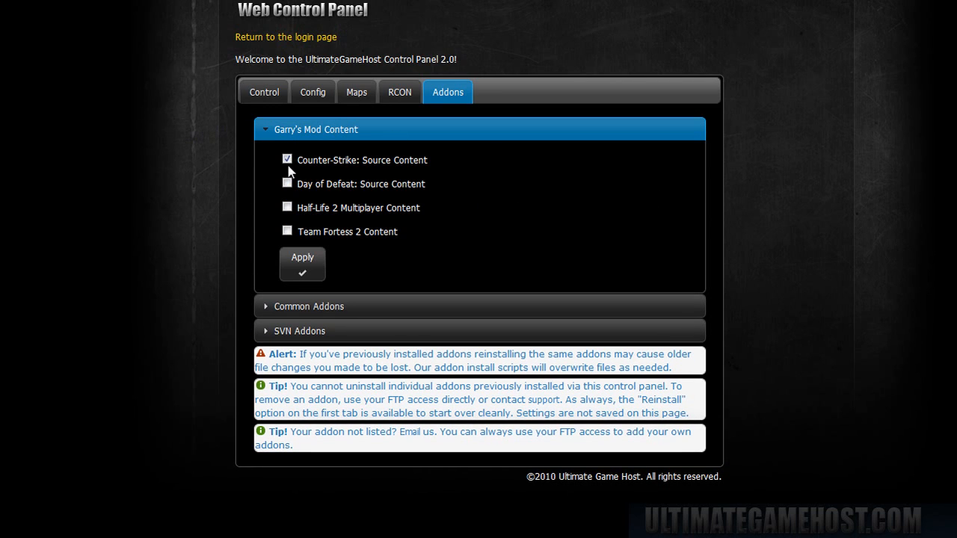
click(287, 159)
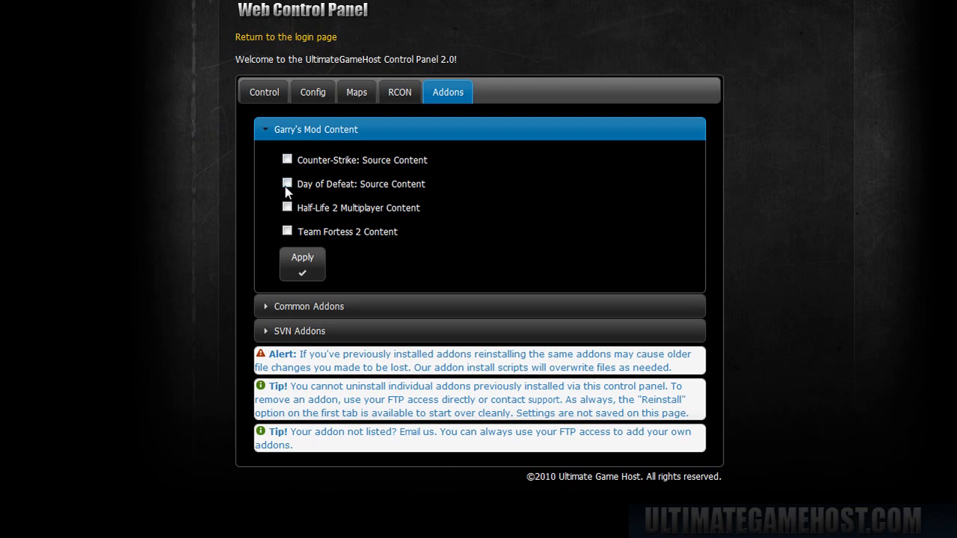
click(287, 158)
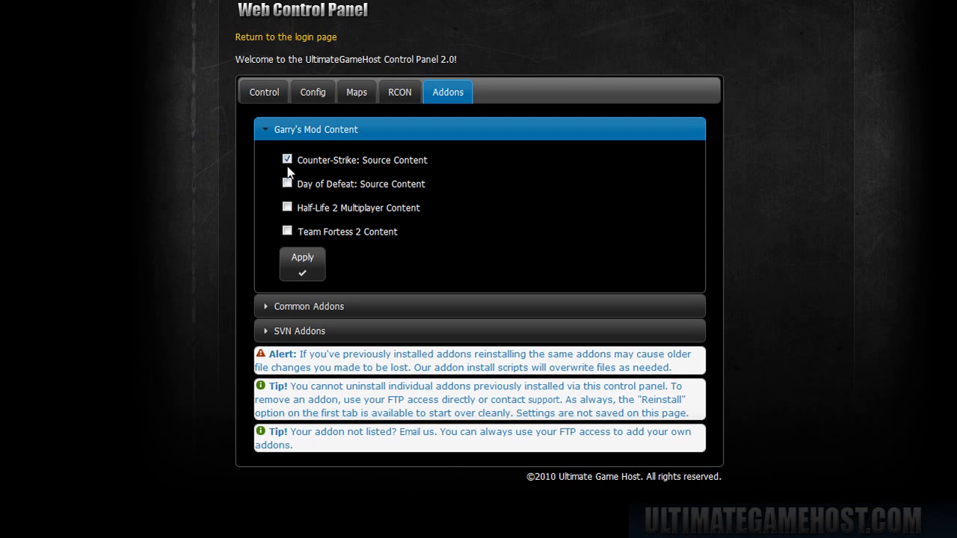
click(288, 158)
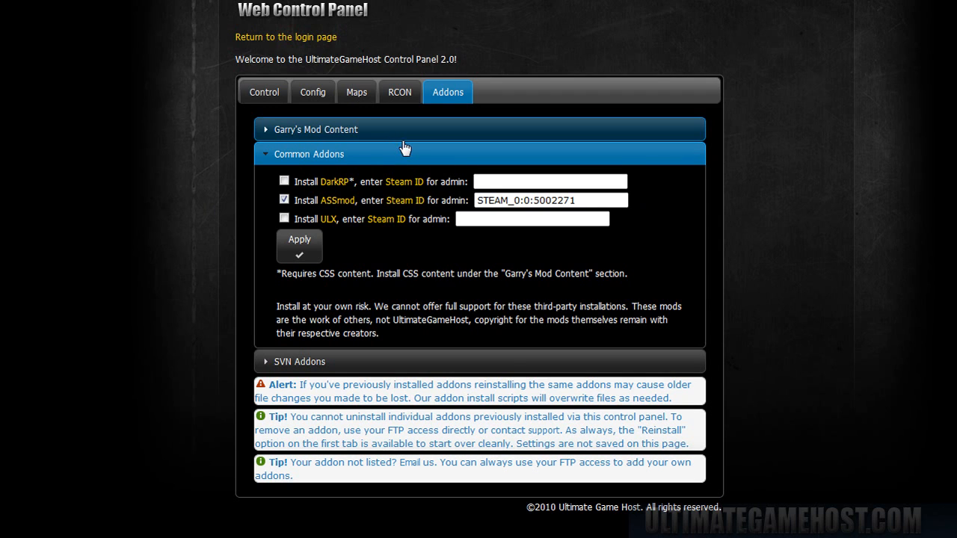
Step: Apply the ASSmod common addon, confirm the server stop, and dismiss the Operation Complete notice
click(317, 129)
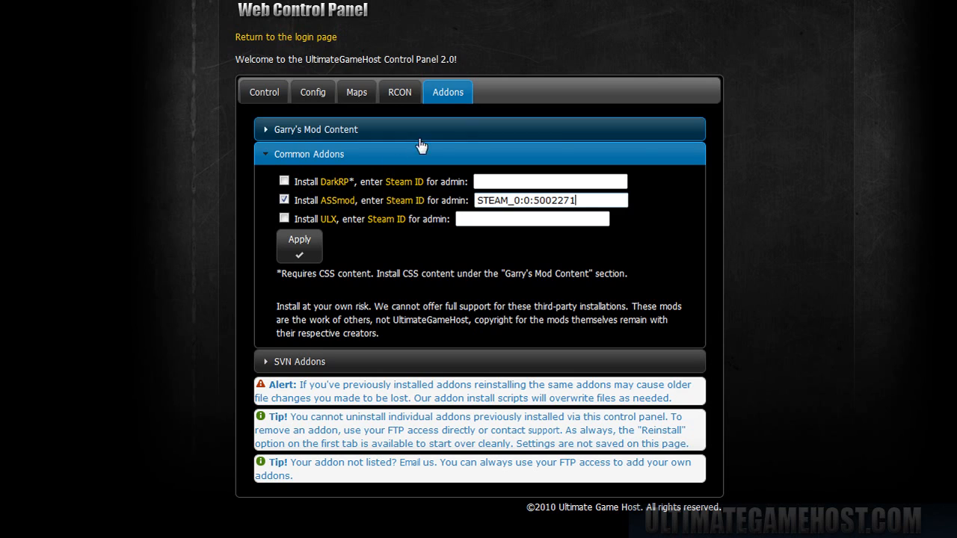
mouse_move(418, 206)
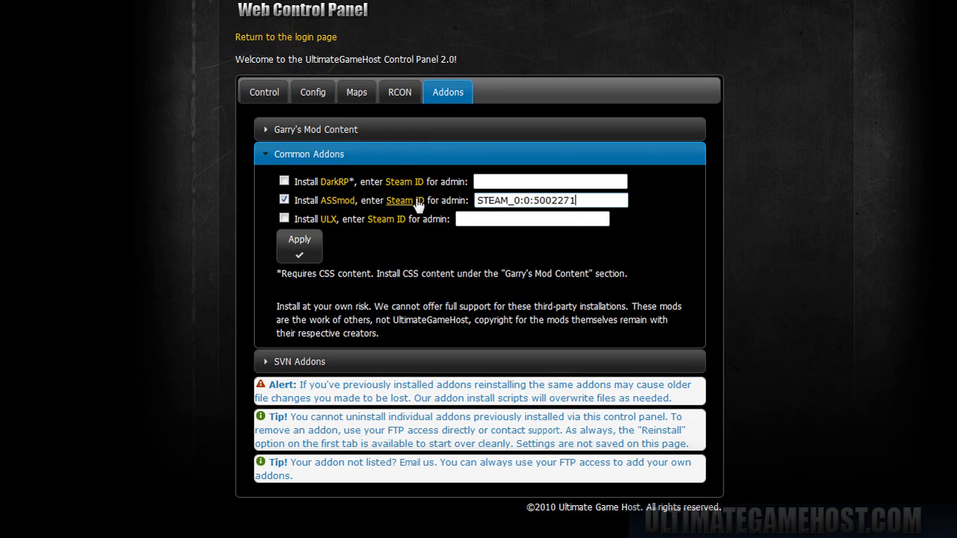
mouse_move(342, 213)
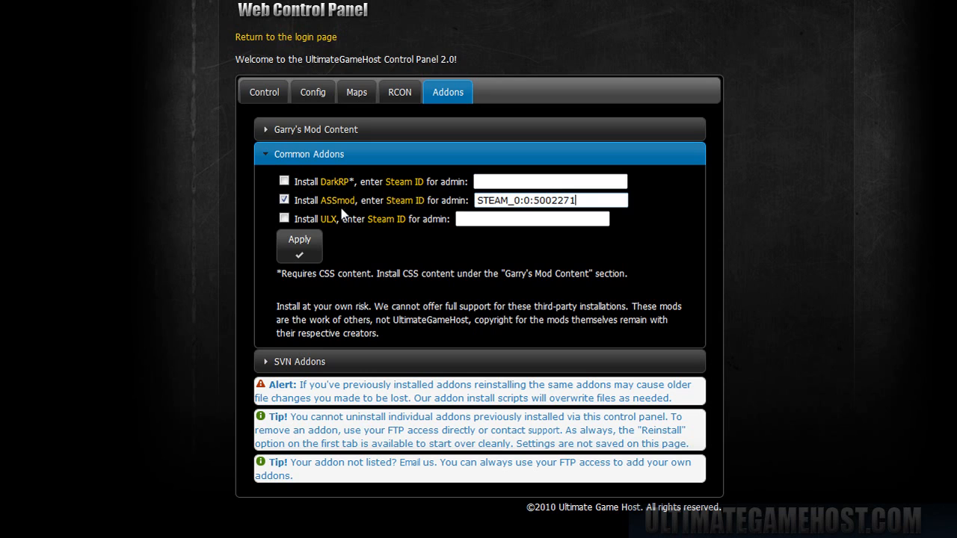
click(299, 245)
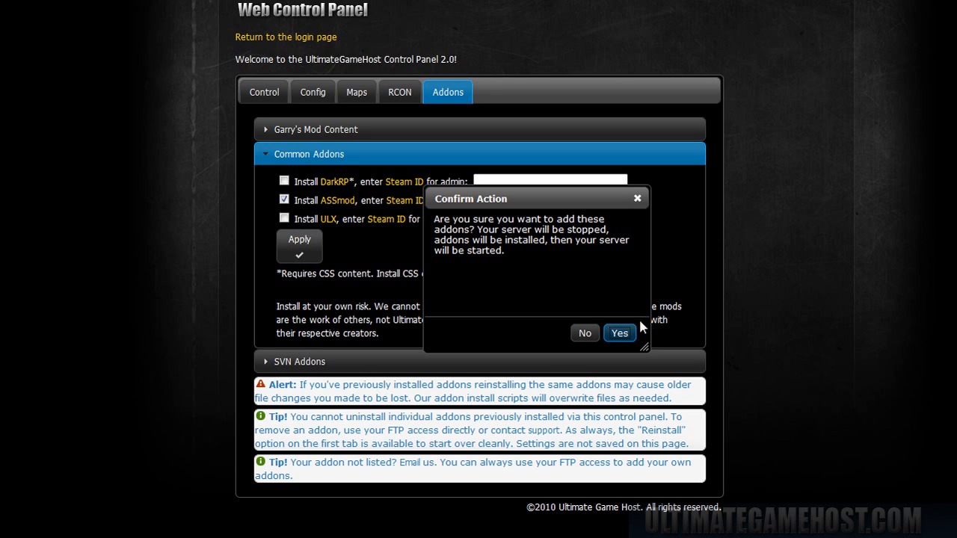
click(619, 332)
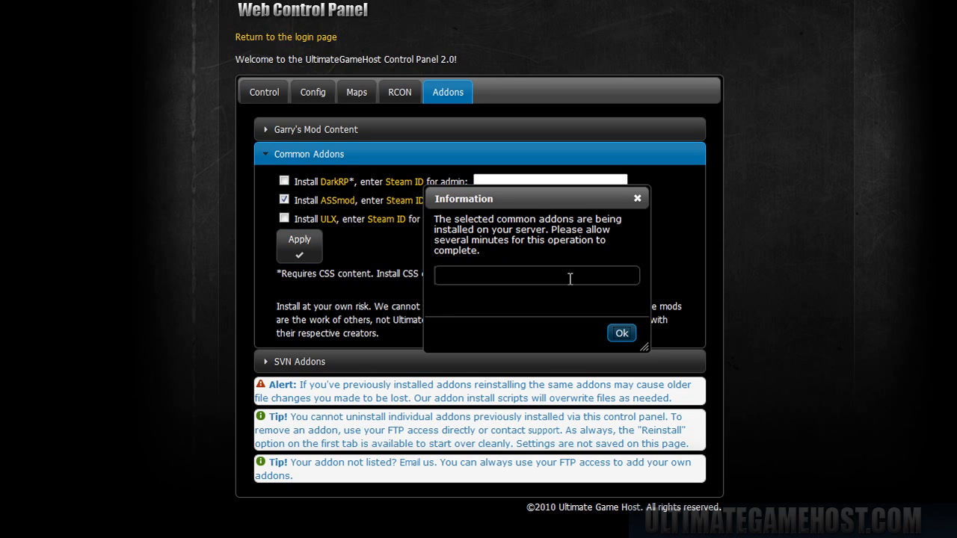
mouse_move(514, 341)
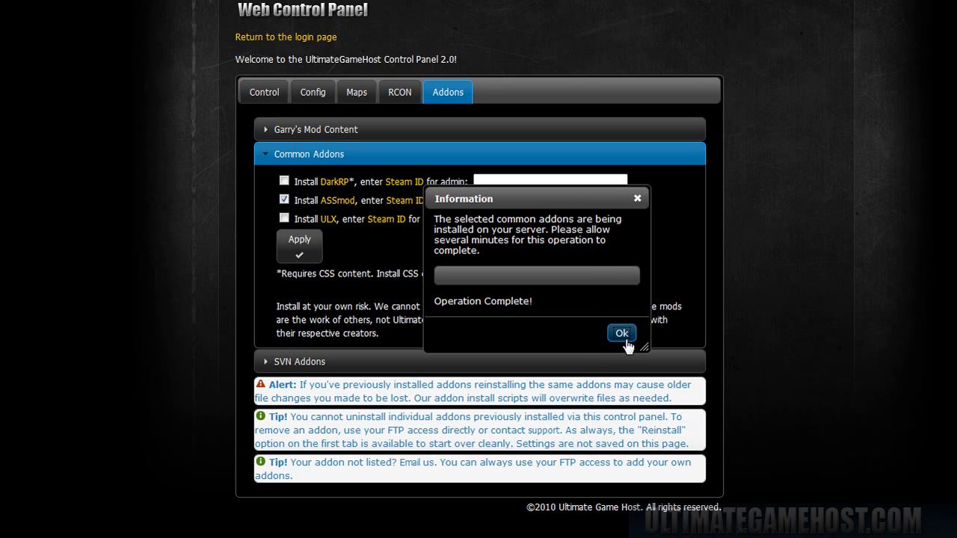
click(622, 331)
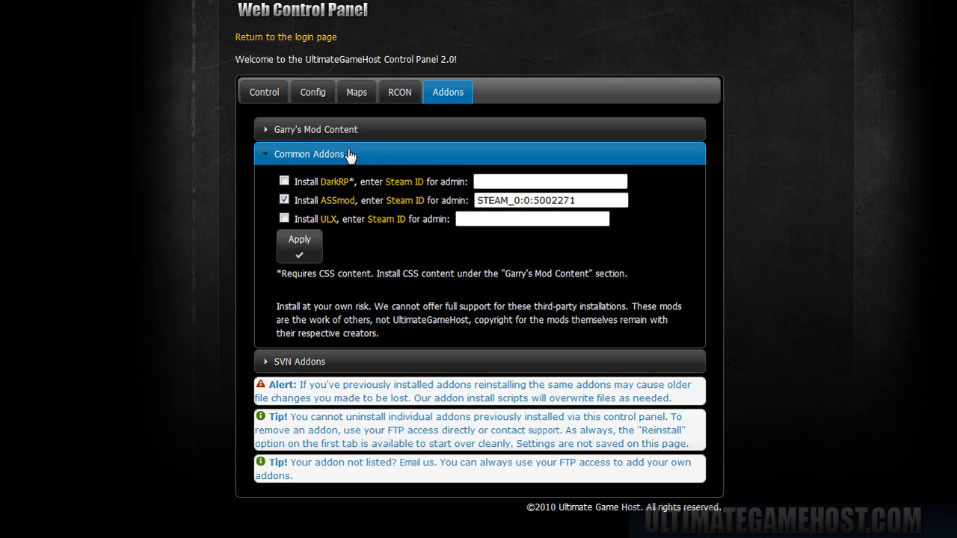
Step: Expand SVN Addons and mark Advanced Duplicator for install
click(307, 154)
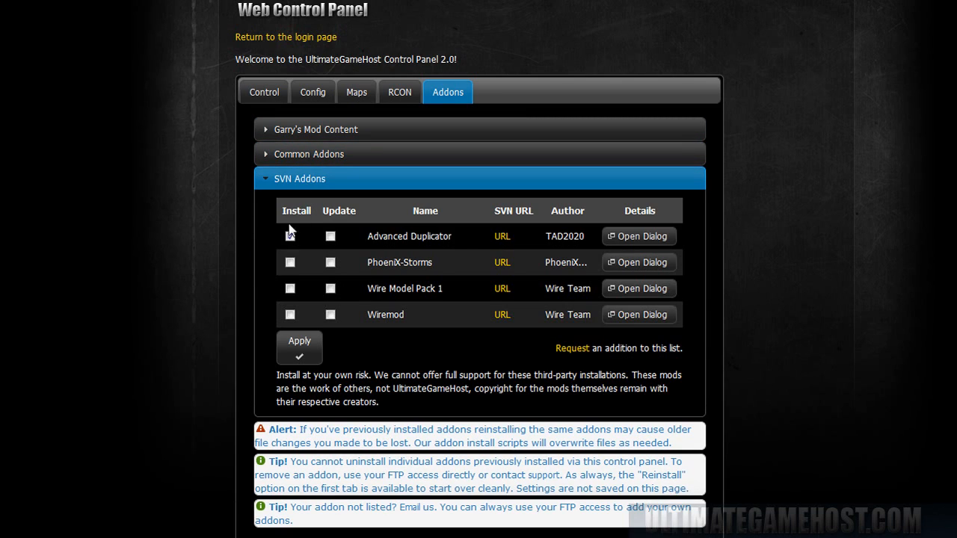
click(290, 236)
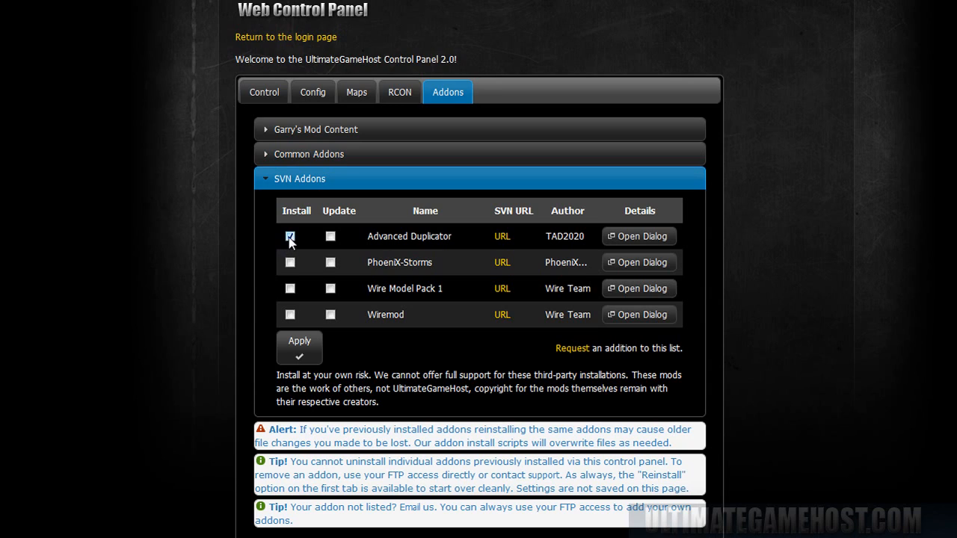
click(290, 236)
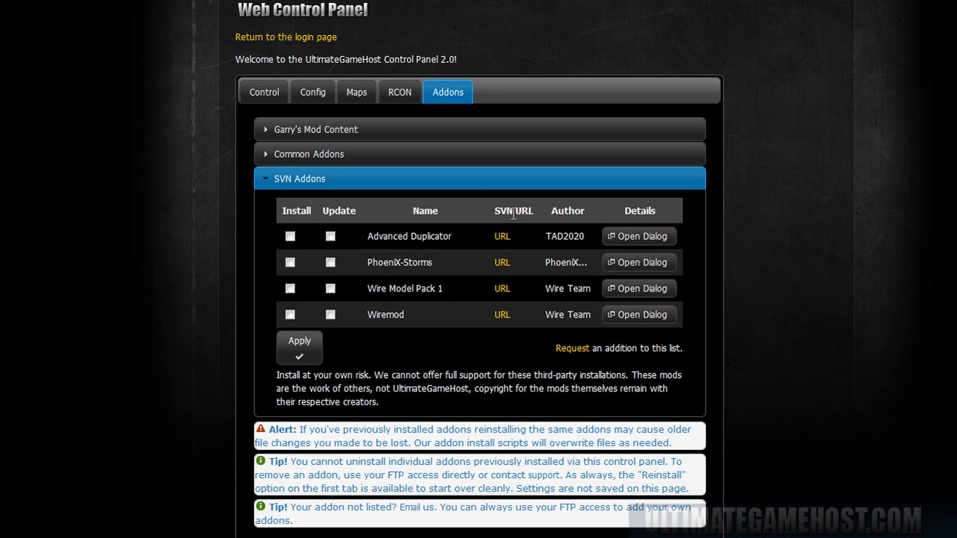
click(330, 237)
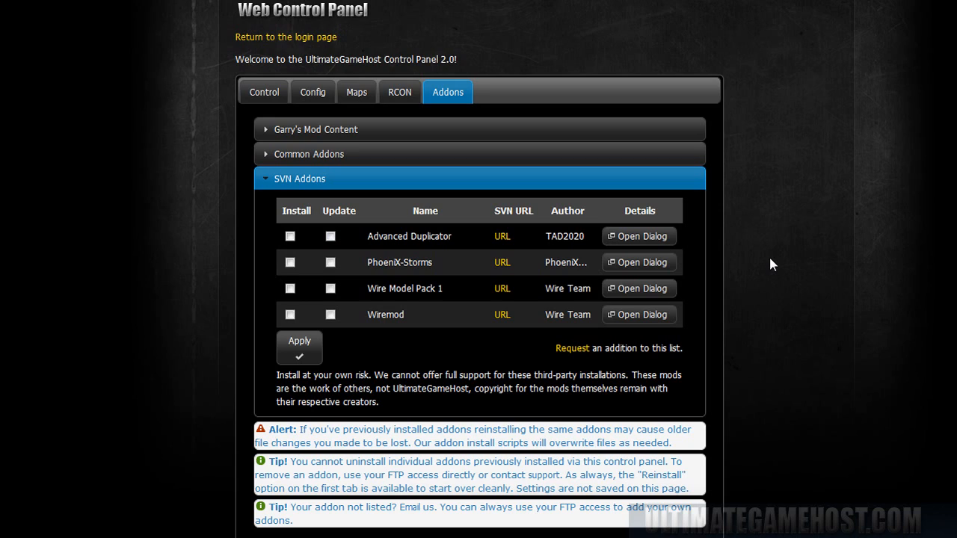
mouse_move(571, 349)
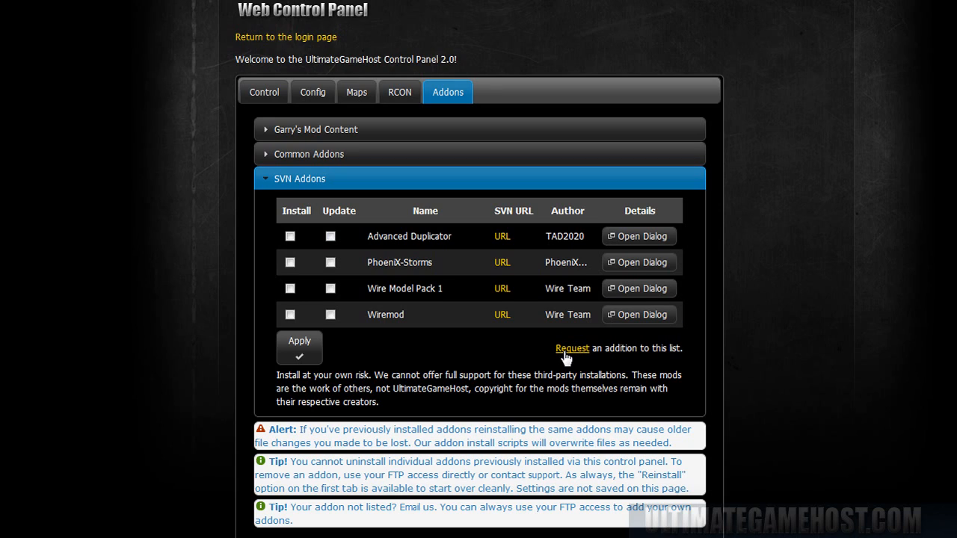
mouse_move(486, 357)
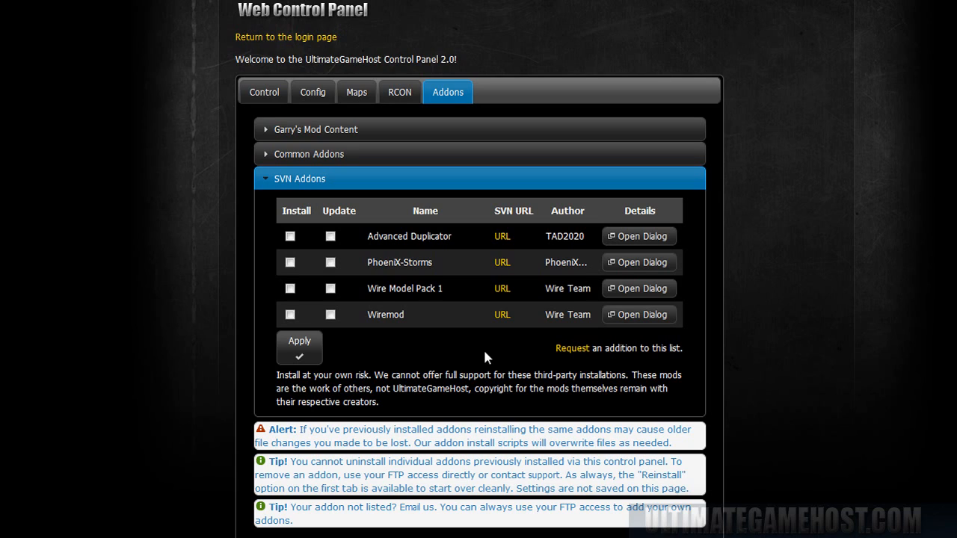
mouse_move(447, 266)
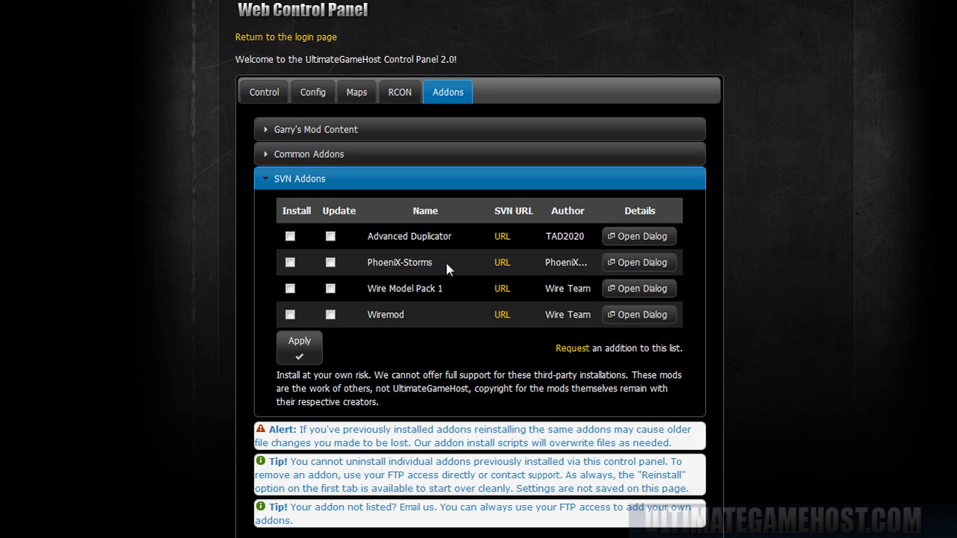
mouse_move(442, 257)
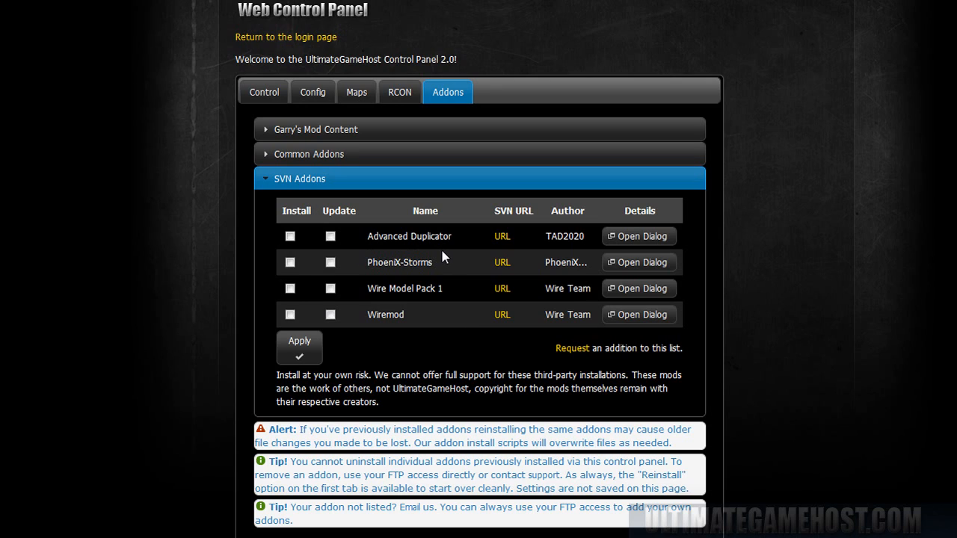
mouse_move(415, 237)
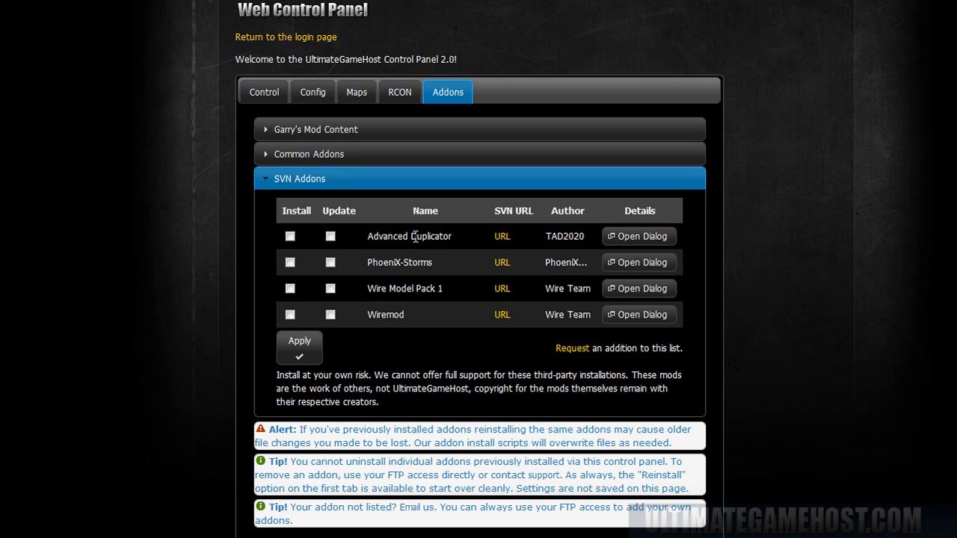
mouse_move(389, 236)
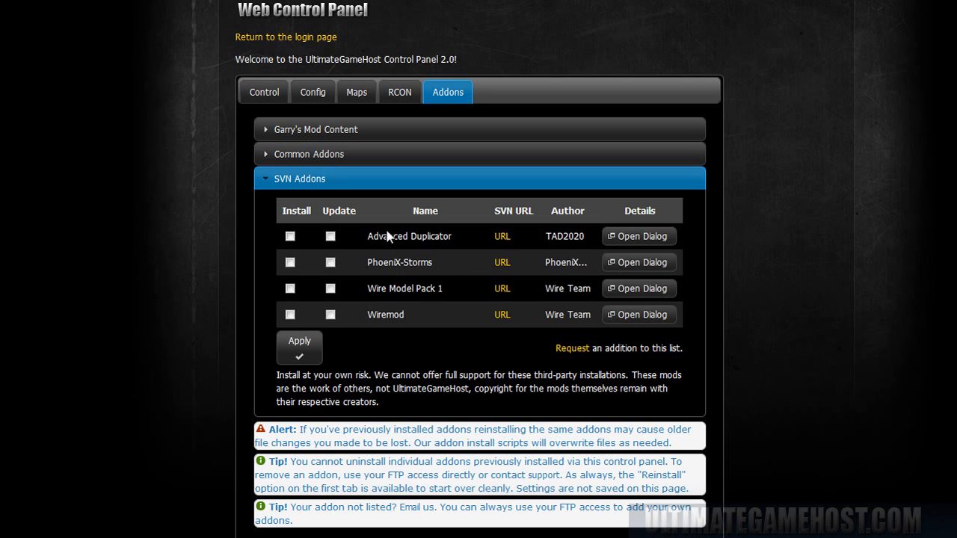
click(290, 237)
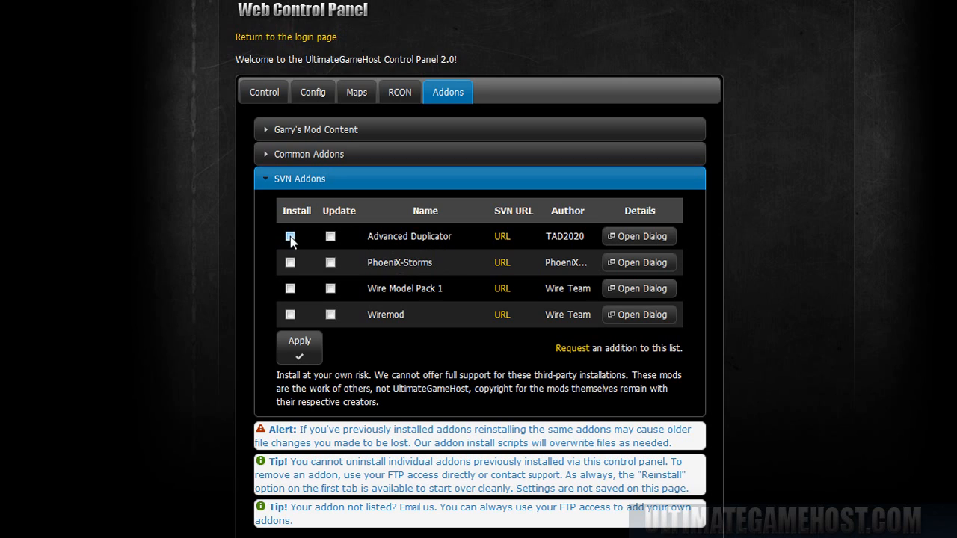
Step: Apply and confirm the Advanced Duplicator install, then dismiss the Operation Complete notice
click(290, 236)
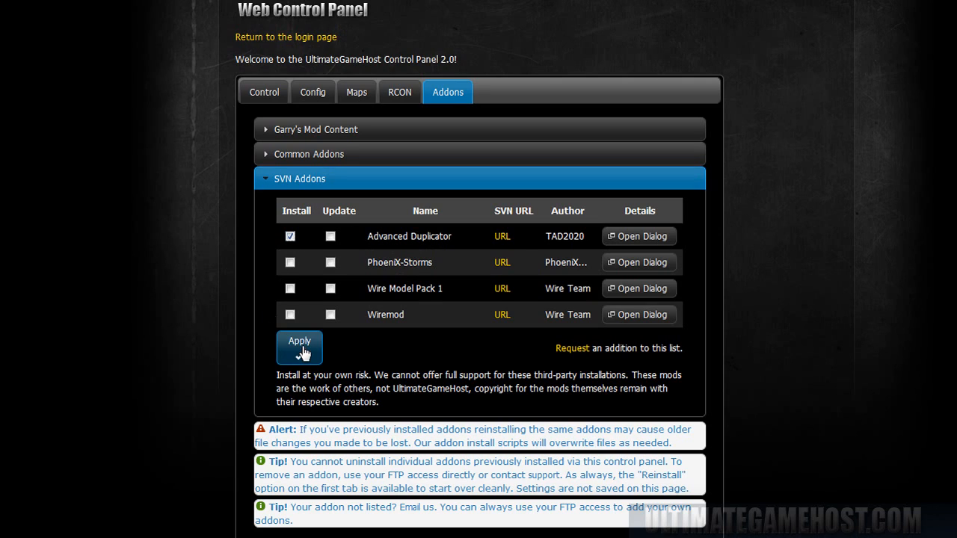
click(299, 347)
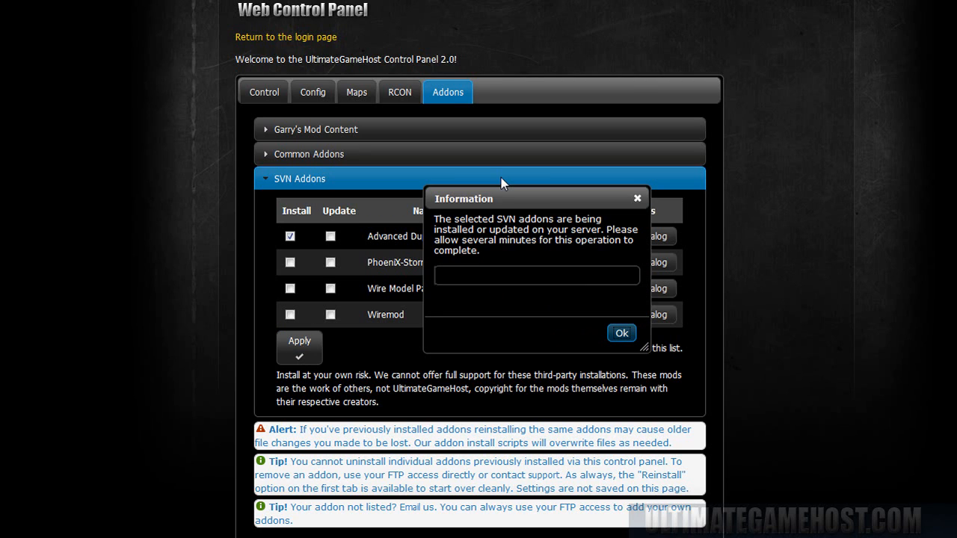
mouse_move(527, 186)
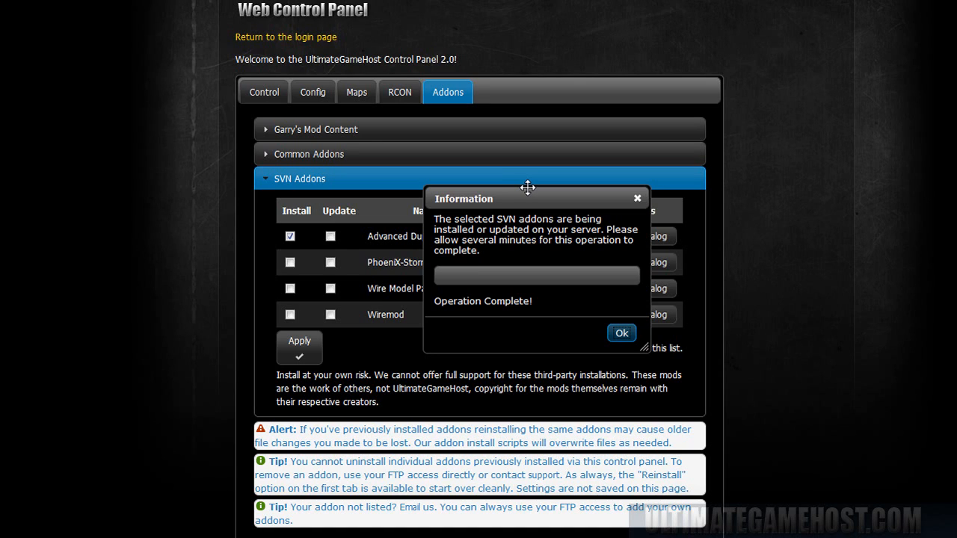
mouse_move(622, 332)
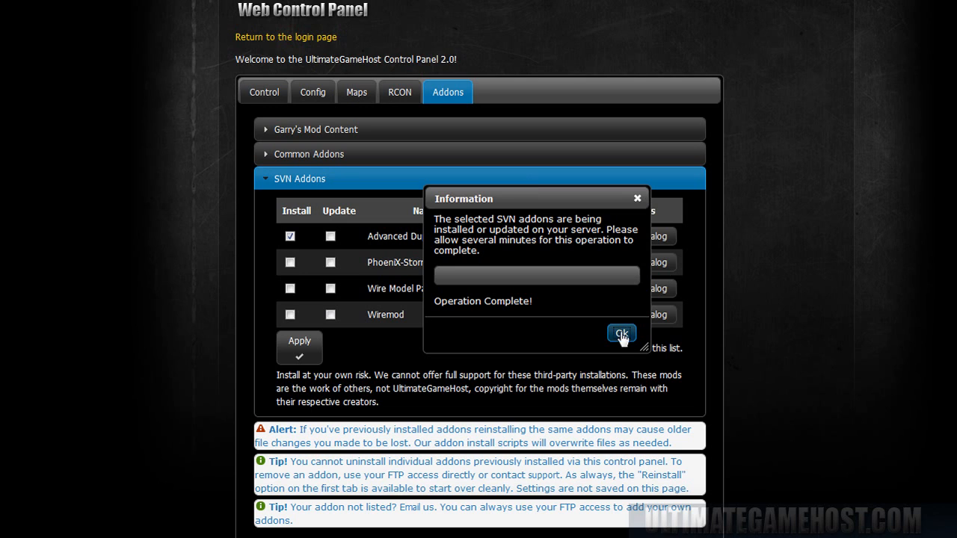
click(622, 334)
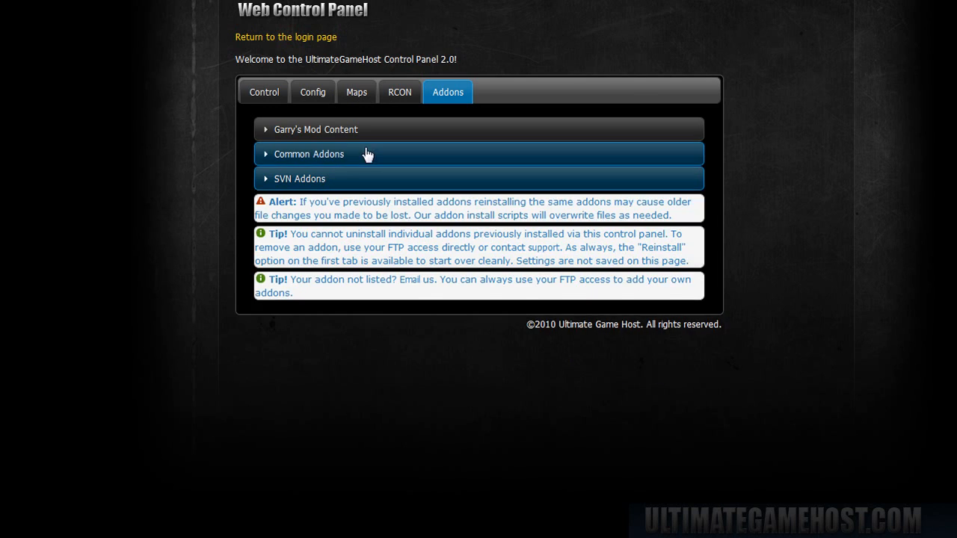